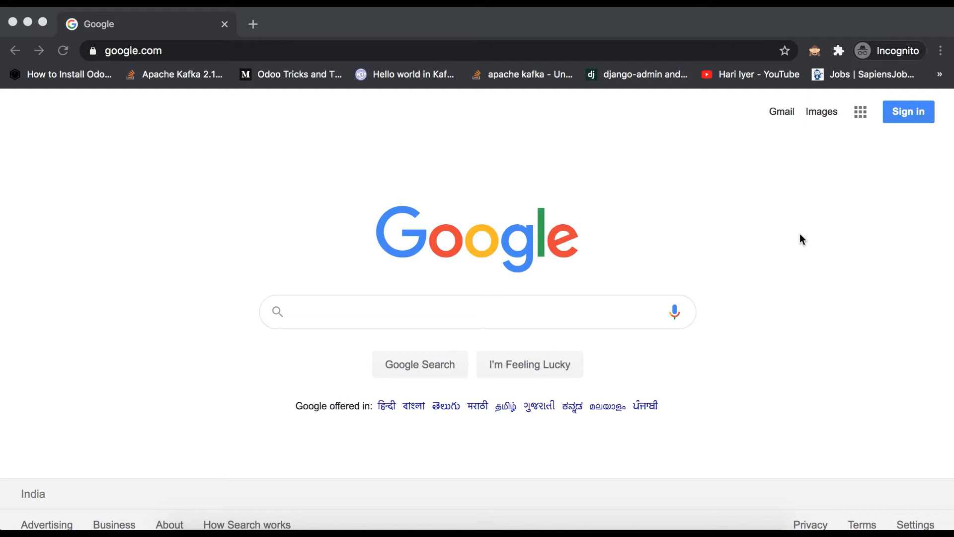
mouse_move(542, 219)
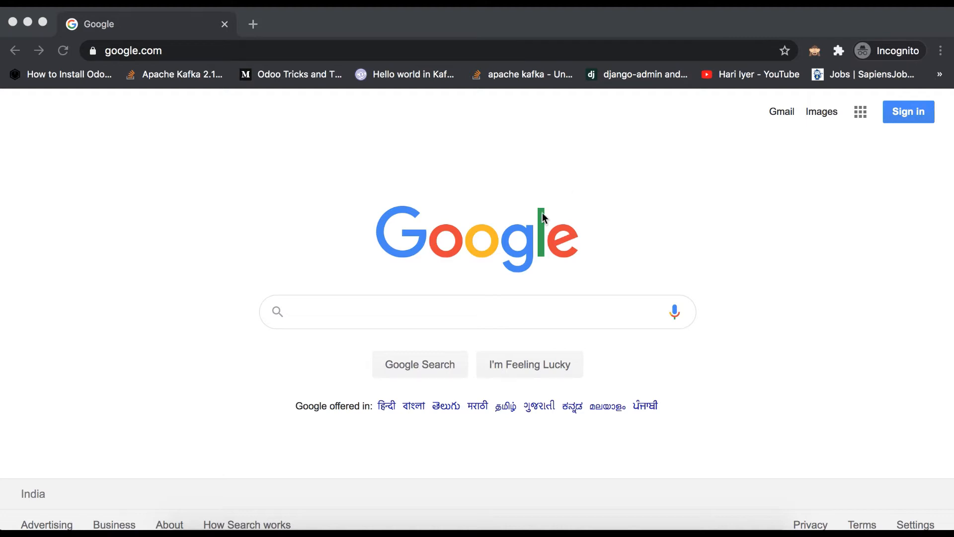
mouse_move(466, 315)
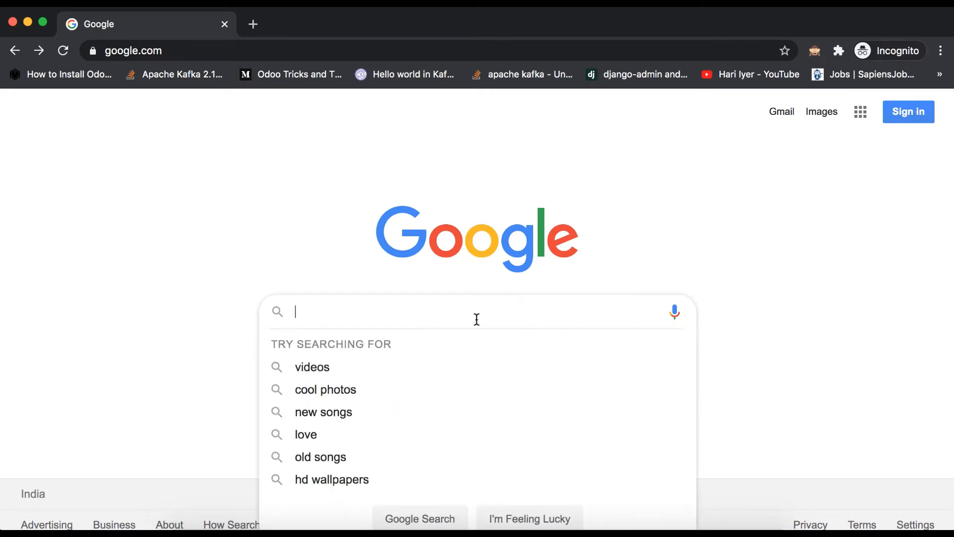
Search Google for 'internet speed test' and open the Speedtest by Ookla result.
text(intertnet s)
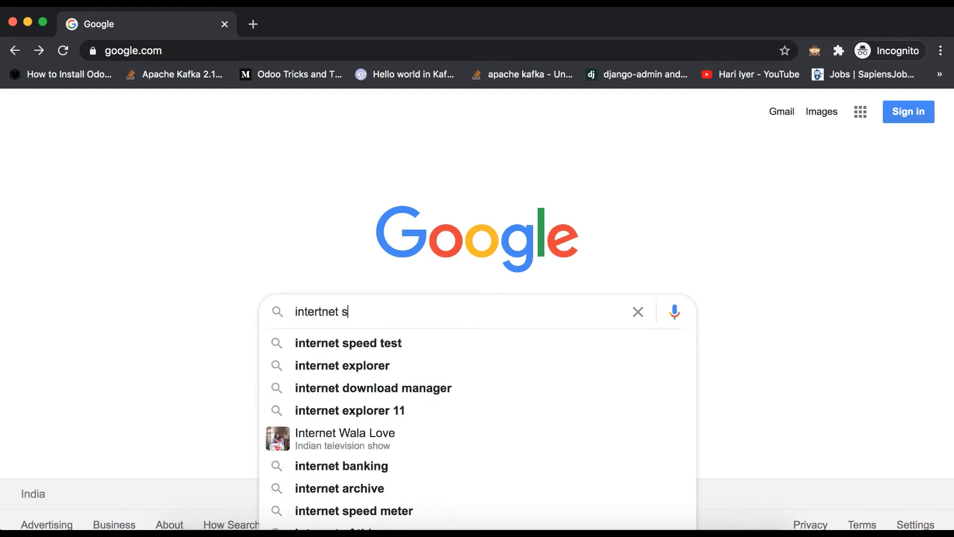
click(348, 342)
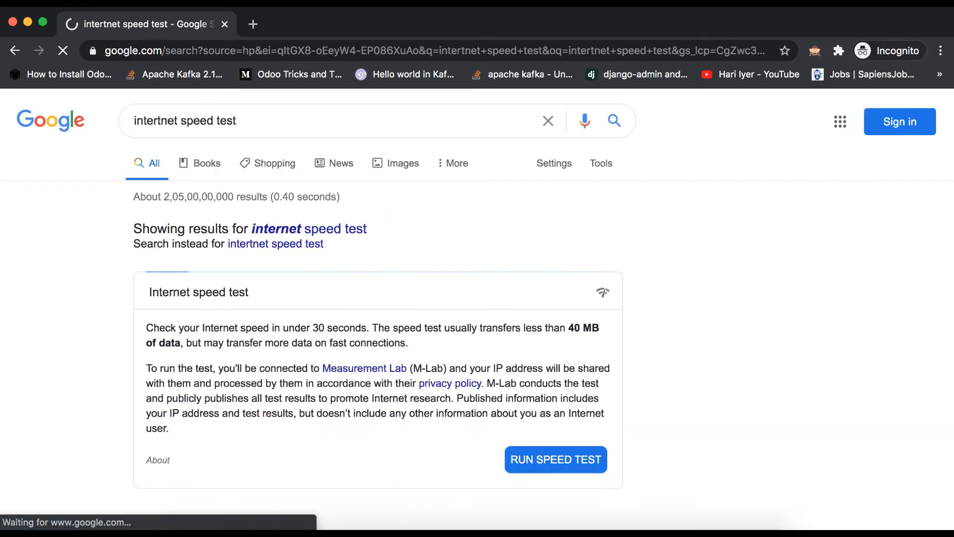
click(554, 458)
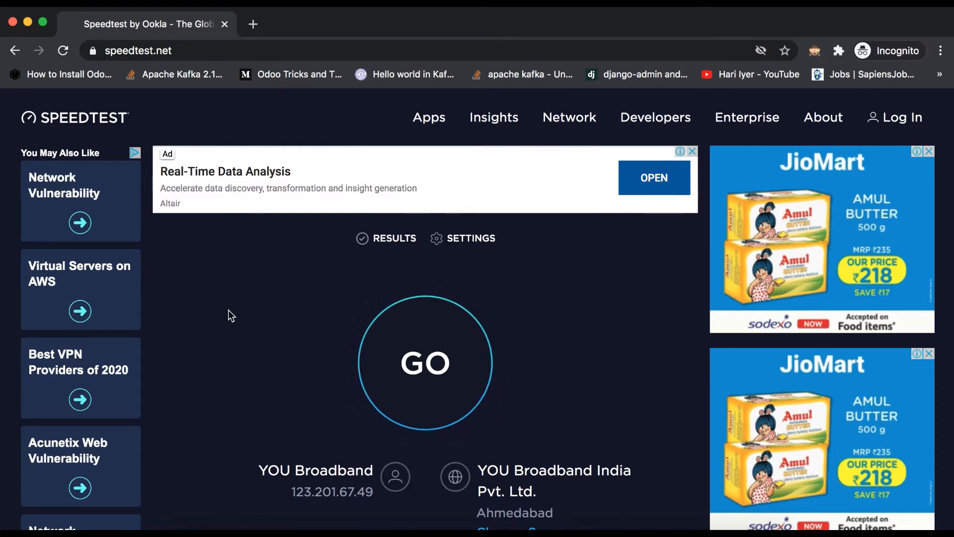
mouse_move(213, 358)
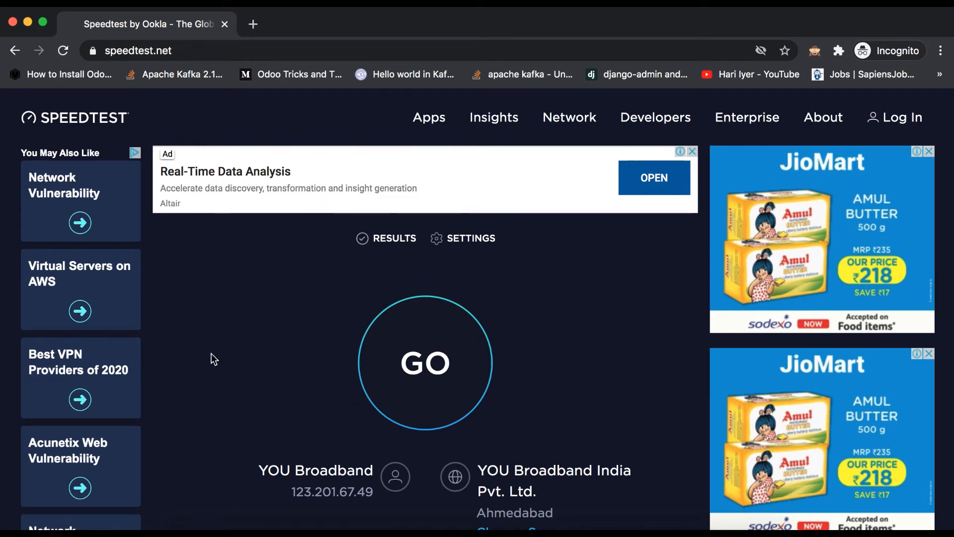
mouse_move(265, 320)
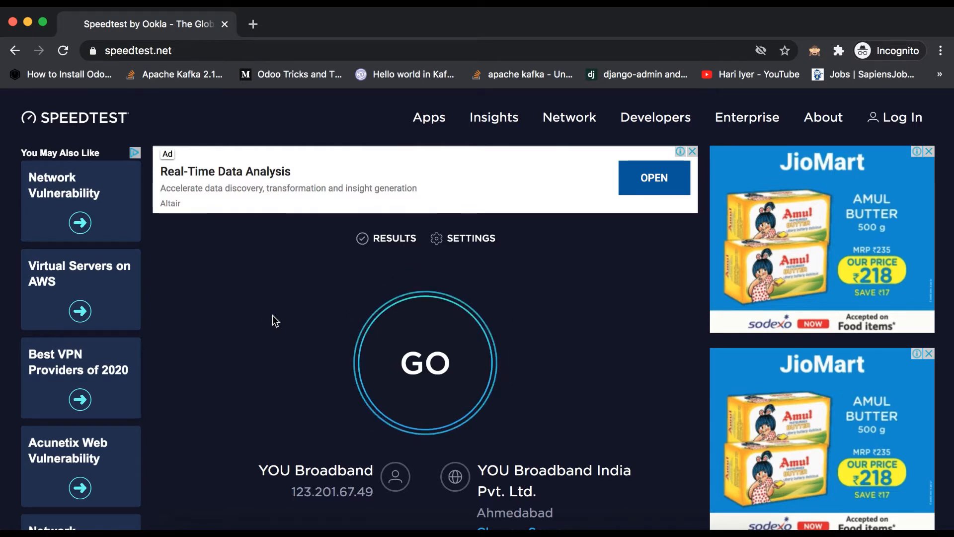
Run 'sudo pip install speedtest-cli', confirming it is already installed, then clear the terminal.
click(344, 507)
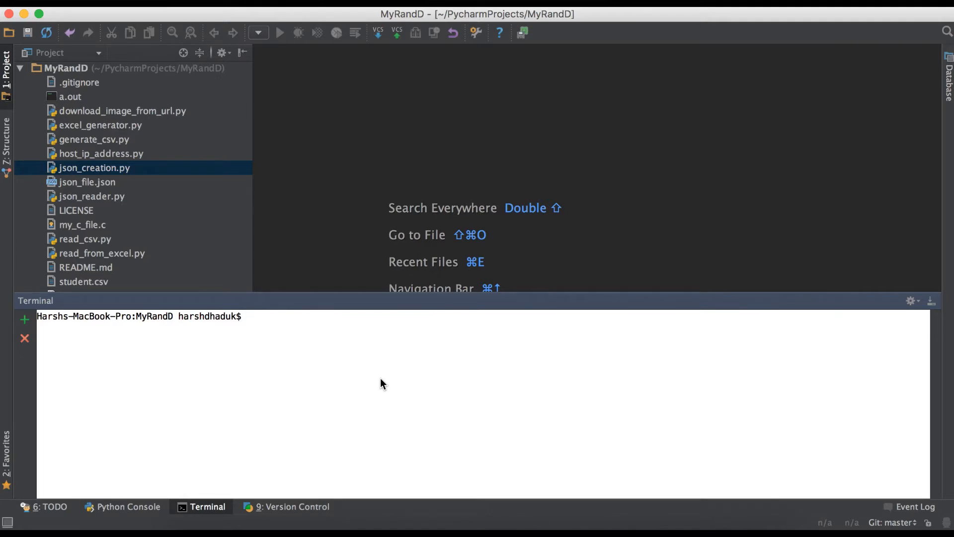
text(sudo pip)
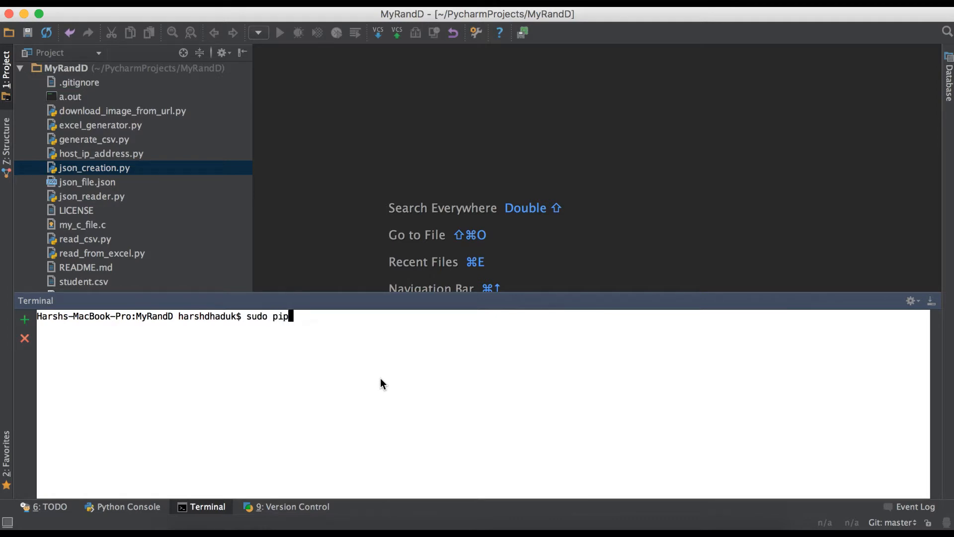
text(ins)
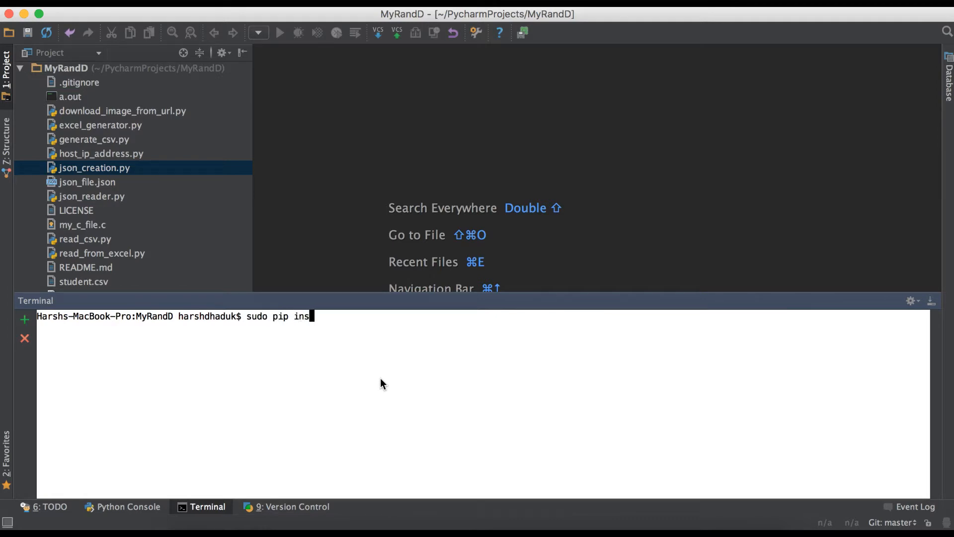
text(tall)
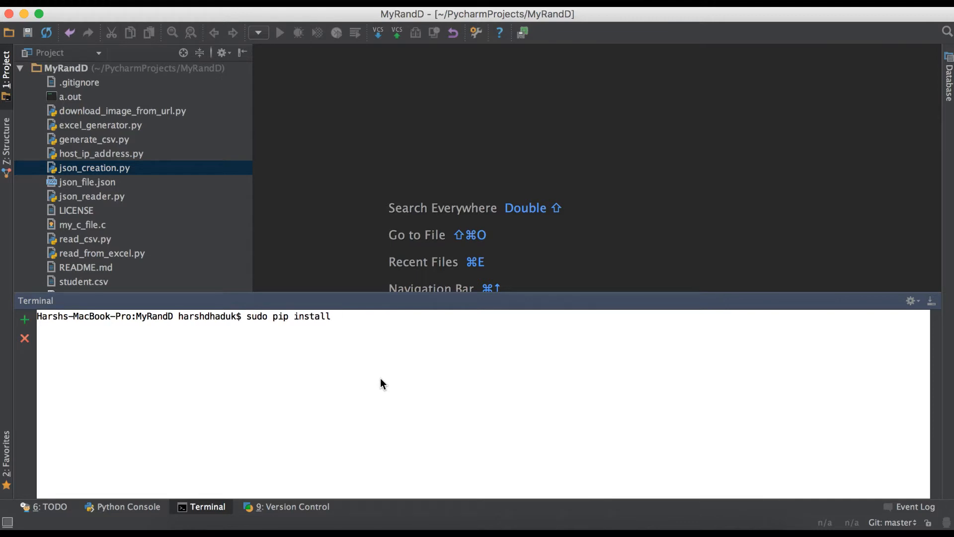
text(speedtest-)
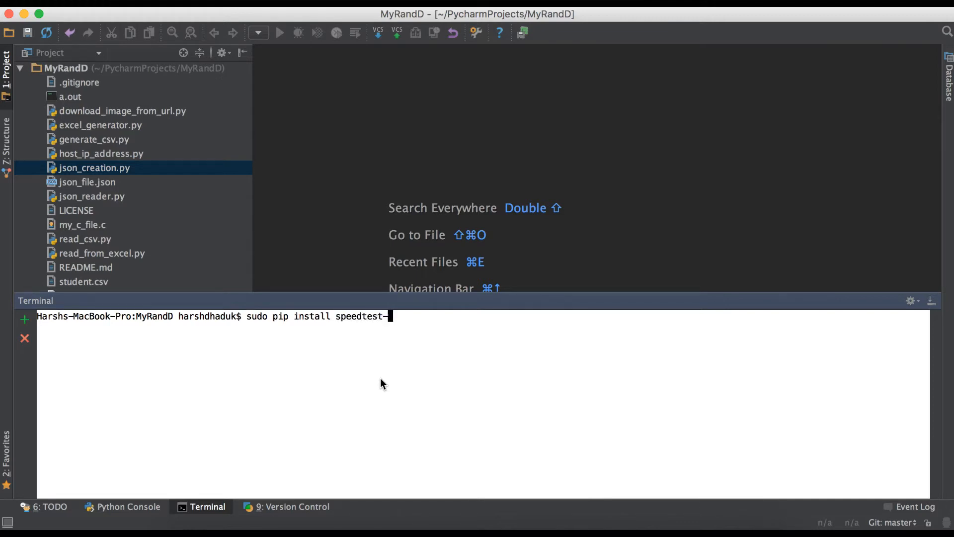
key(Return)
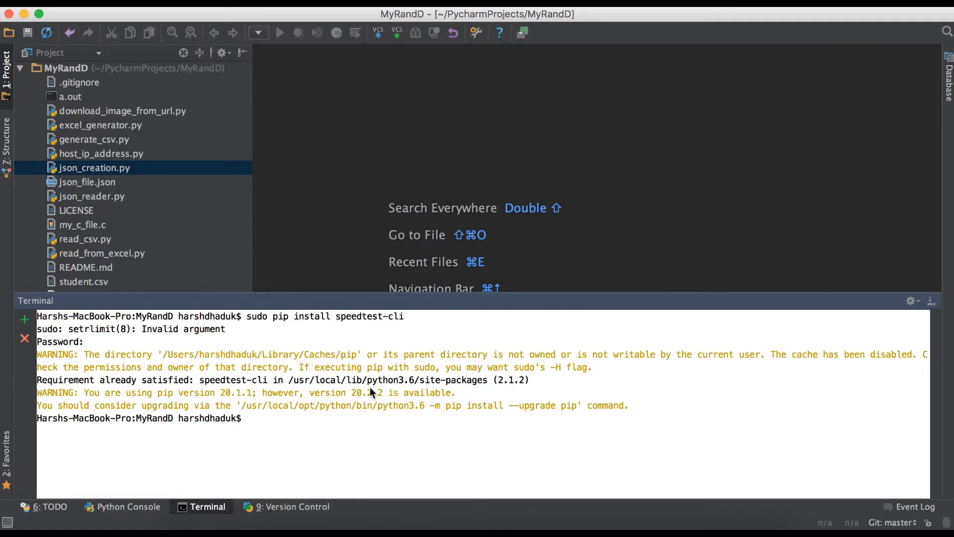
double_click(401, 406)
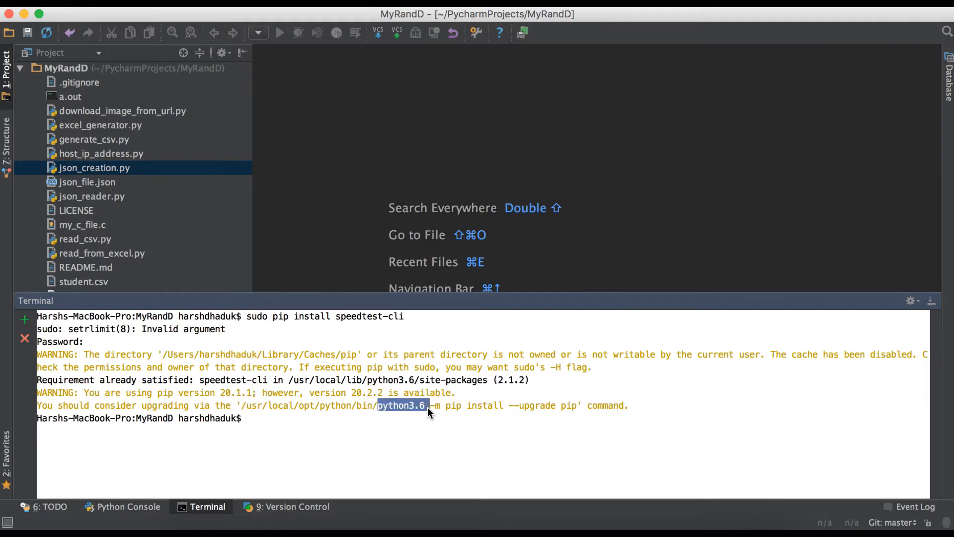
mouse_move(440, 463)
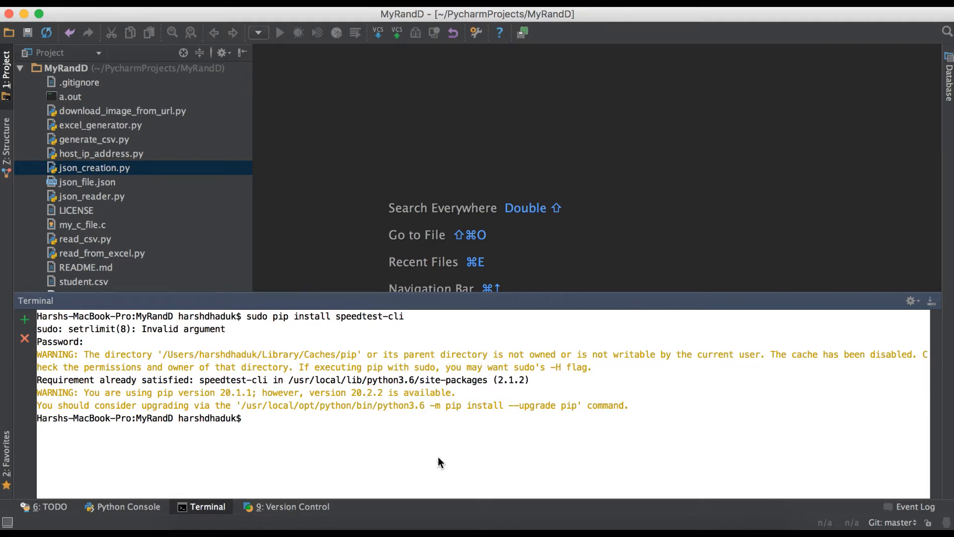
text(clea)
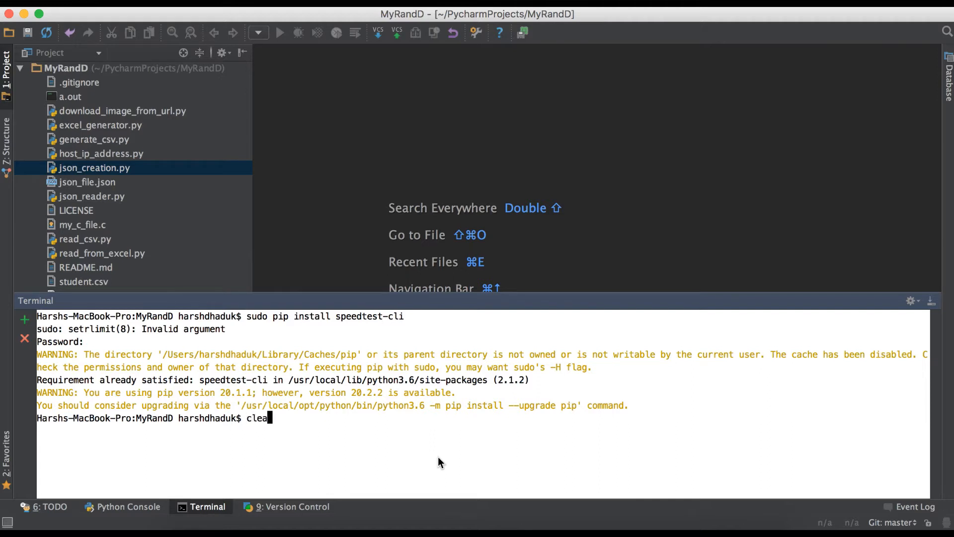
key(Return)
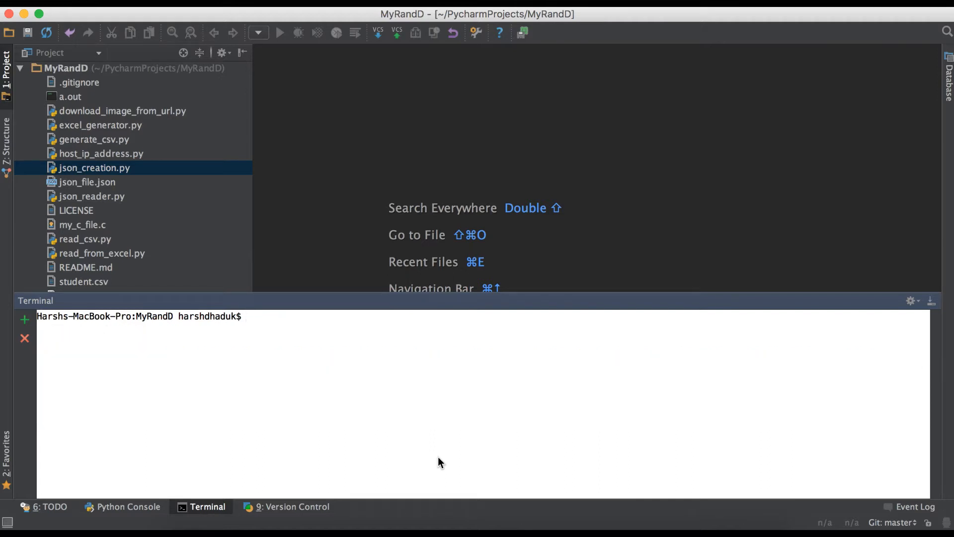
Show the speedtest-cli help options with 'speedtest-cli --h' and scroll through them.
click(425, 316)
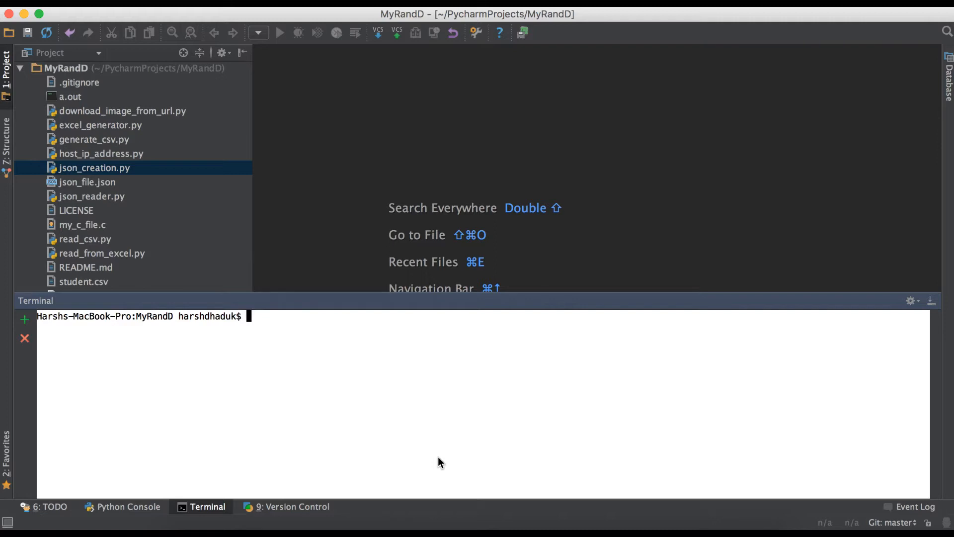
text(sp)
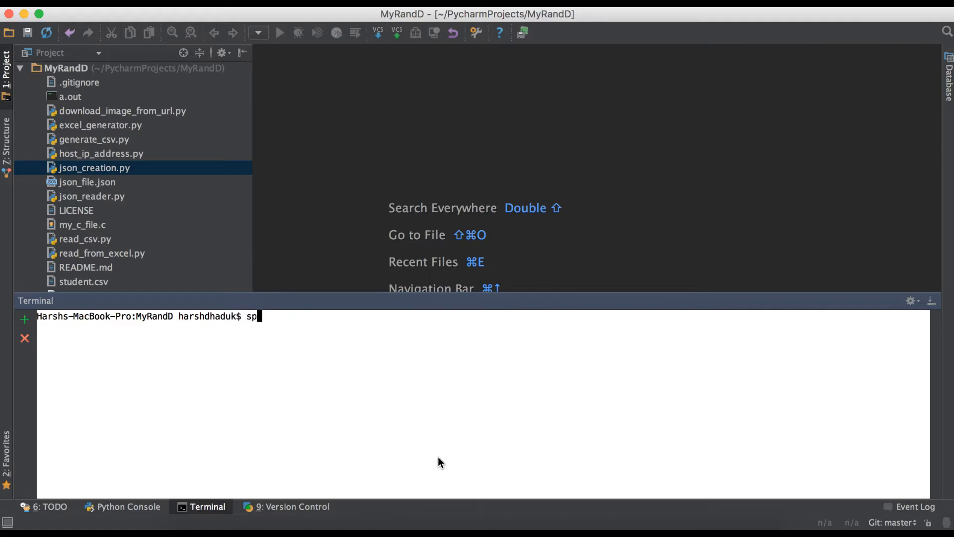
text(eedtest)
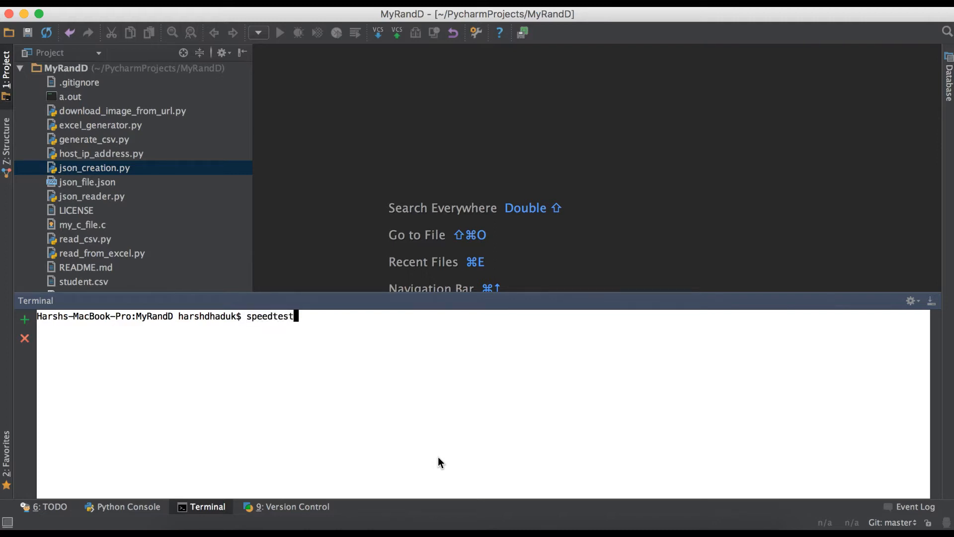
text(-cli --h)
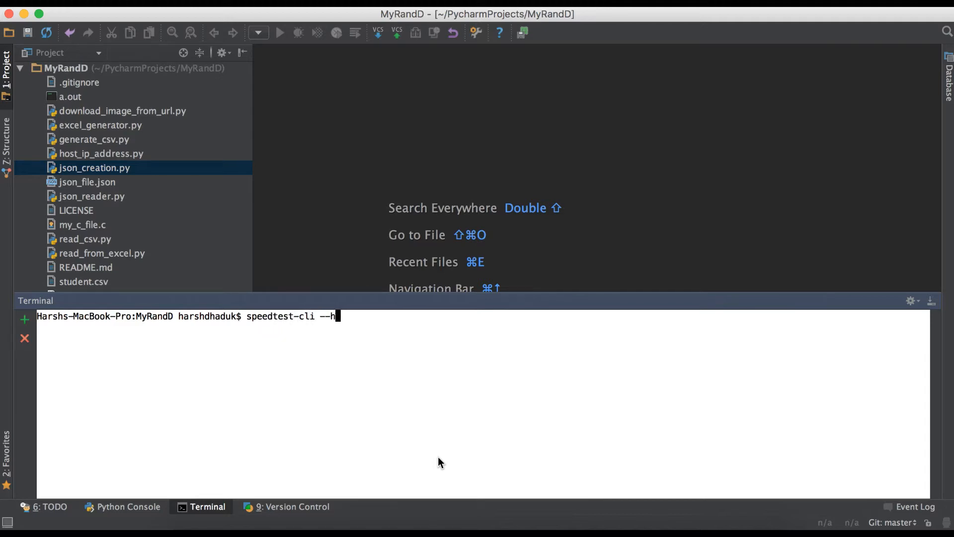
key(Return)
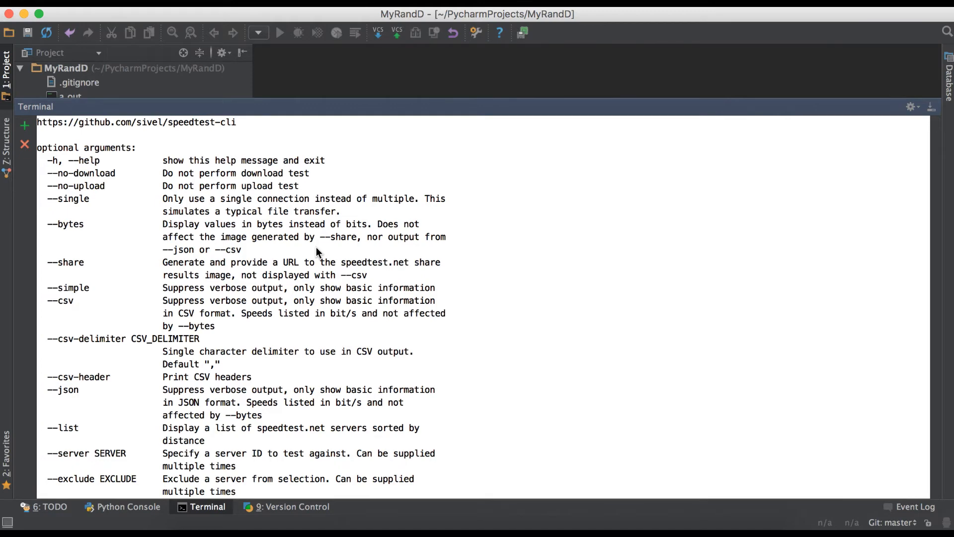
scroll(down, 3)
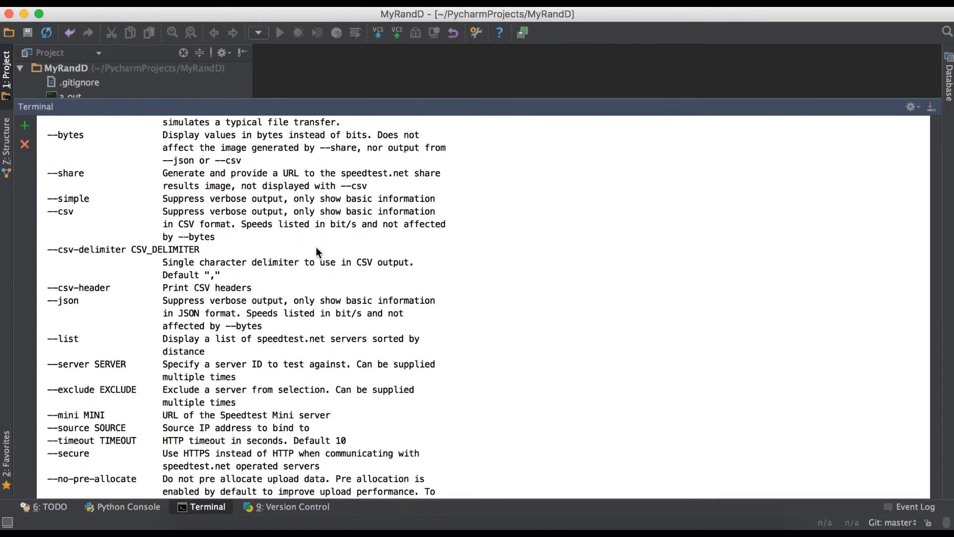
scroll(down, 3)
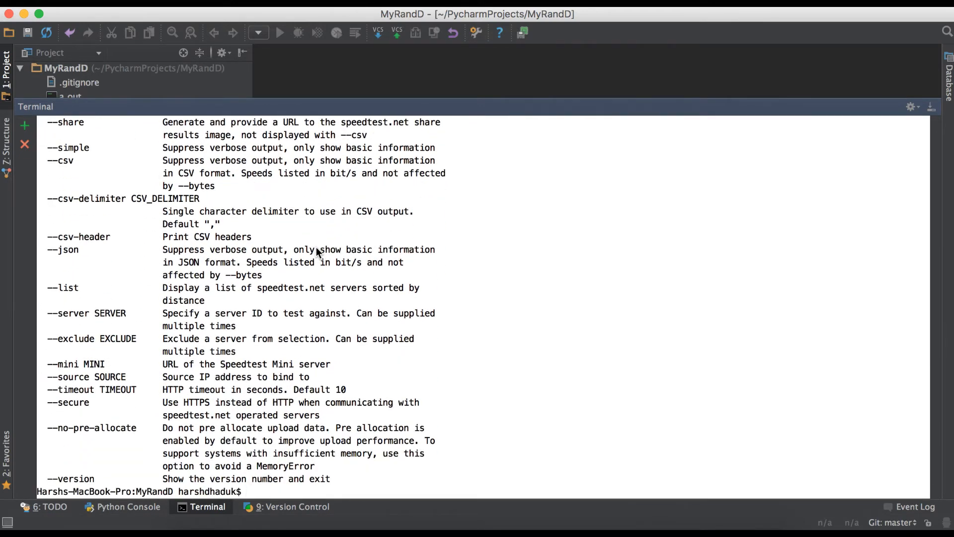
Run 'speedtest-cli --version' and highlight version 2.1.2 and Python 3.6.5 in the output.
text(speedtest-cli)
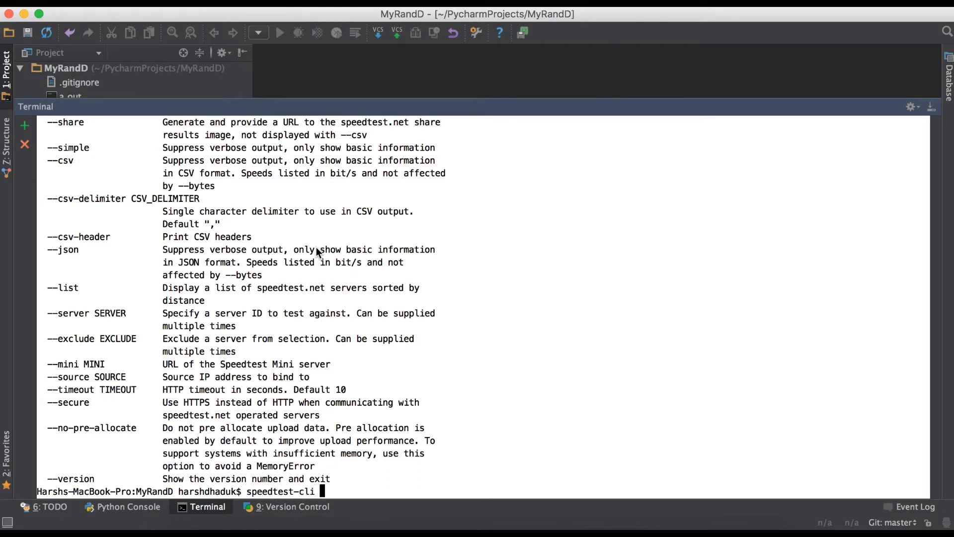
text(--version)
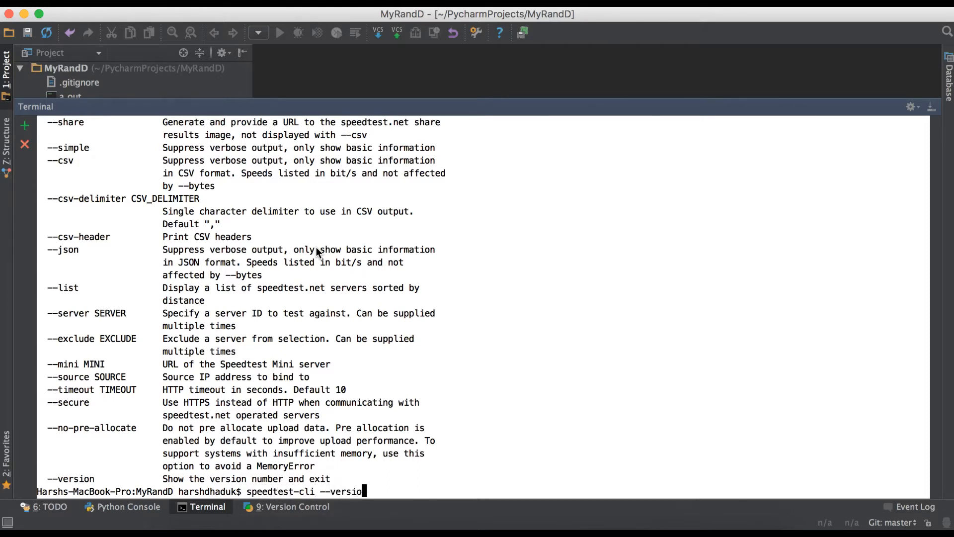
key(Return)
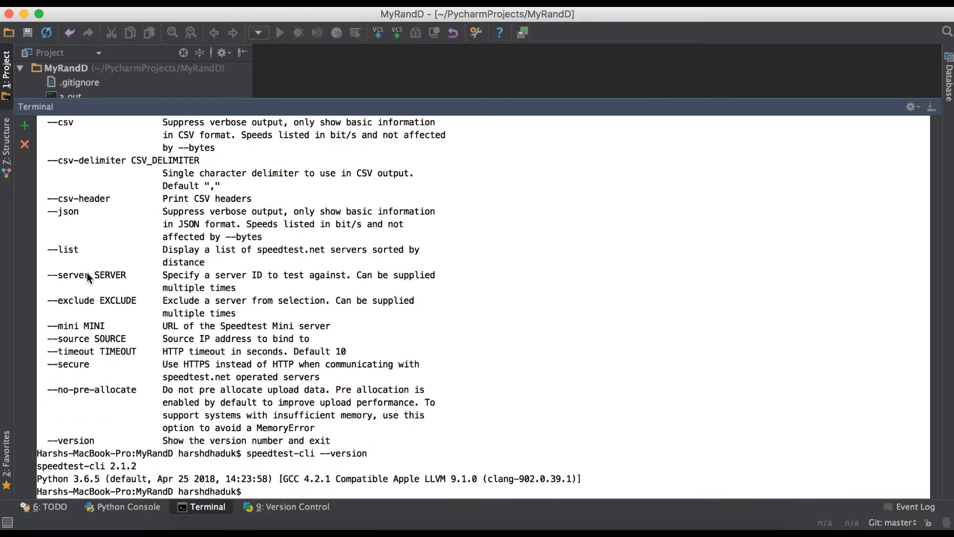
mouse_move(138, 473)
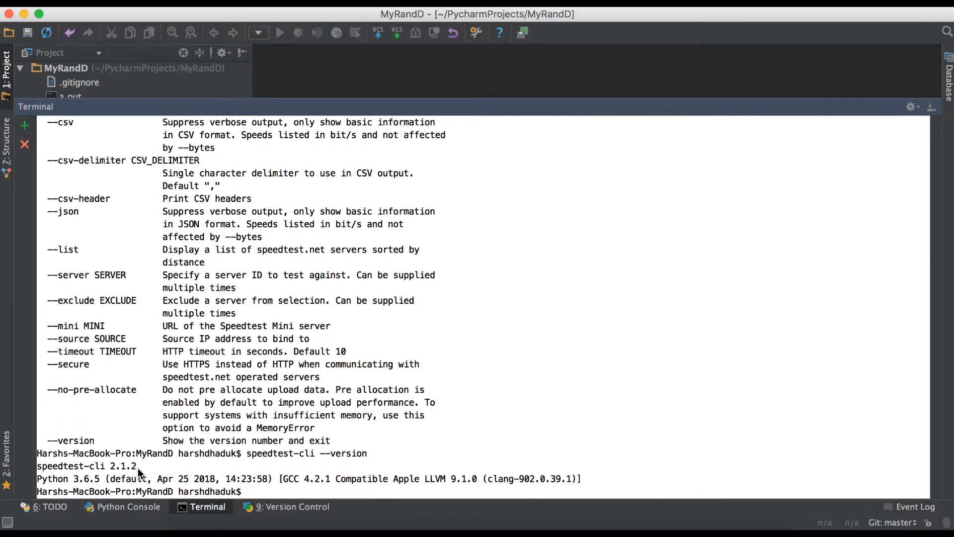
double_click(85, 465)
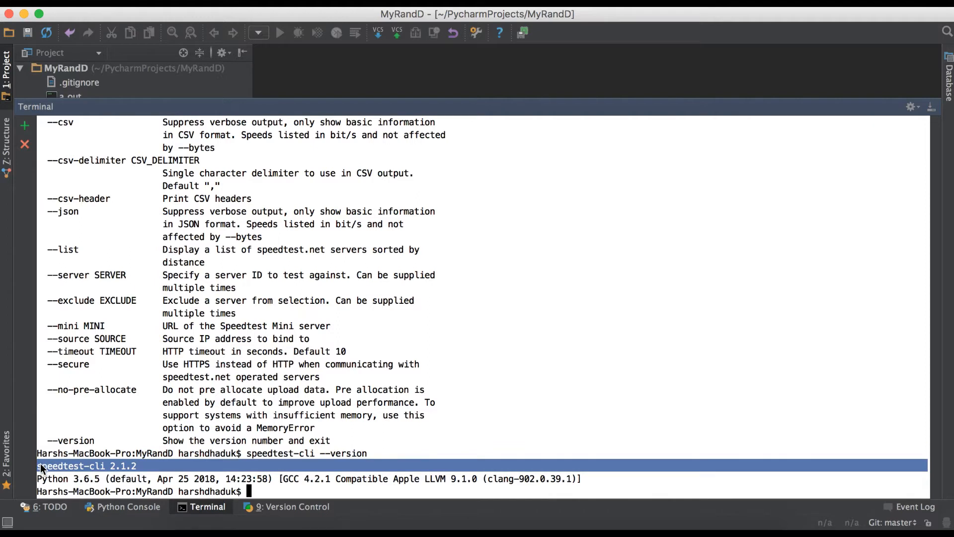
mouse_move(176, 468)
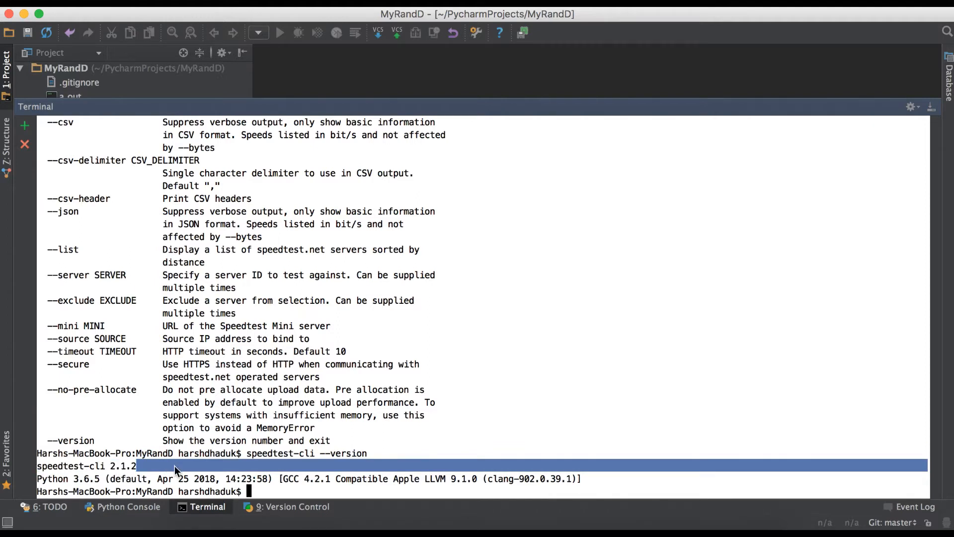
click(98, 478)
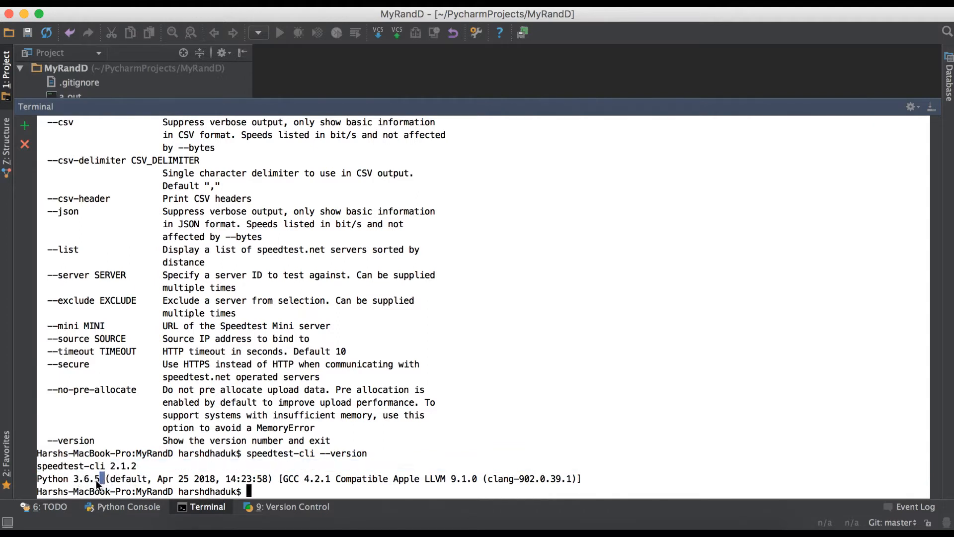
double_click(61, 478)
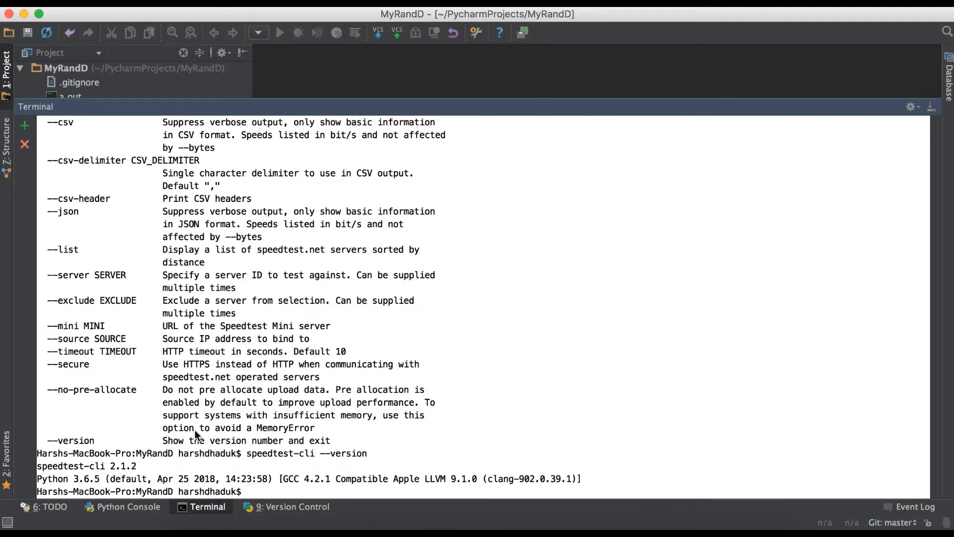
Run speedtest-cli and highlight the 56.21 Mbit/s download and 57.09 Mbit/s upload results.
text(speedtest-cli)
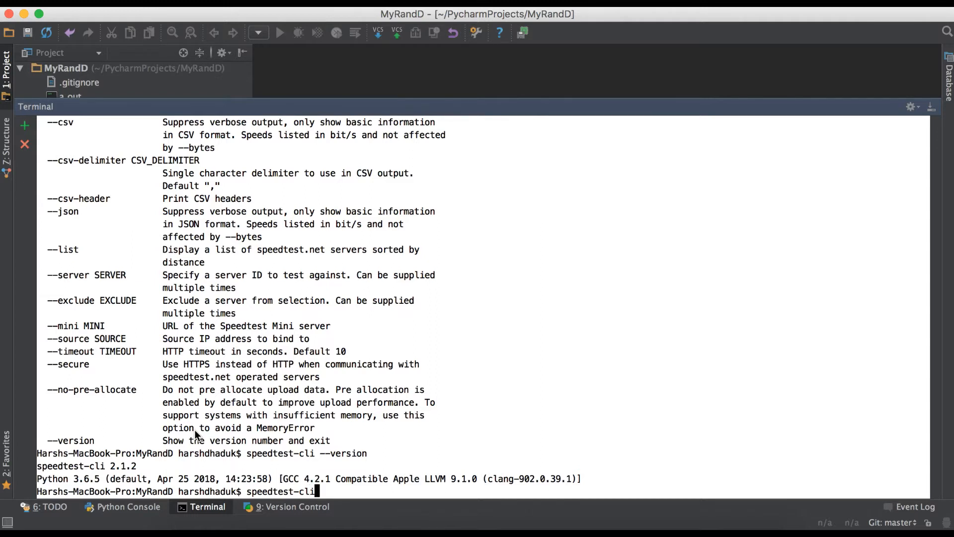
key(Return)
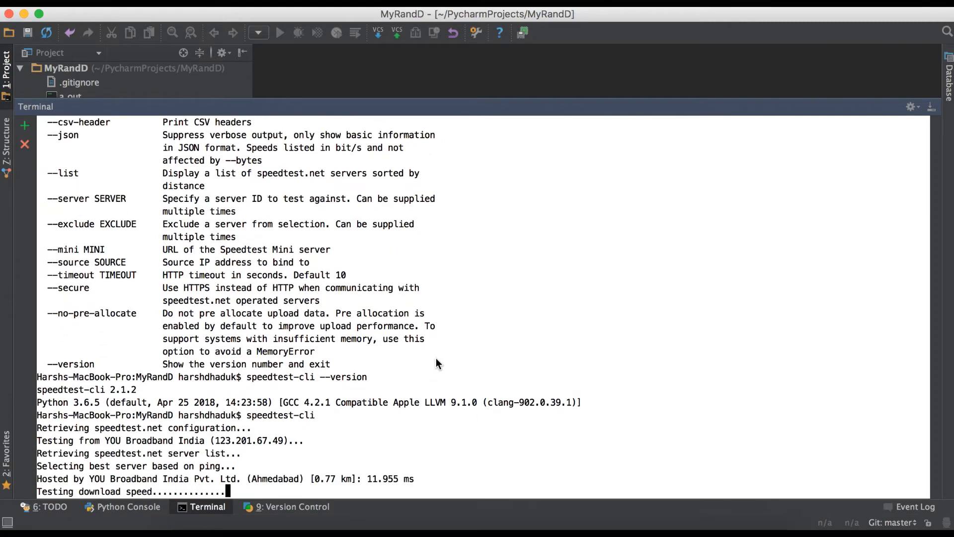
mouse_move(609, 328)
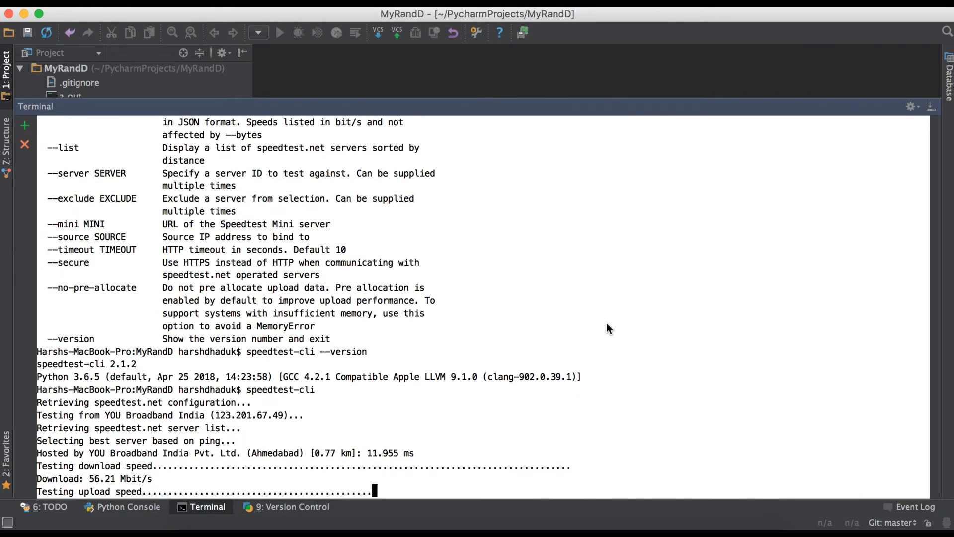
mouse_move(452, 338)
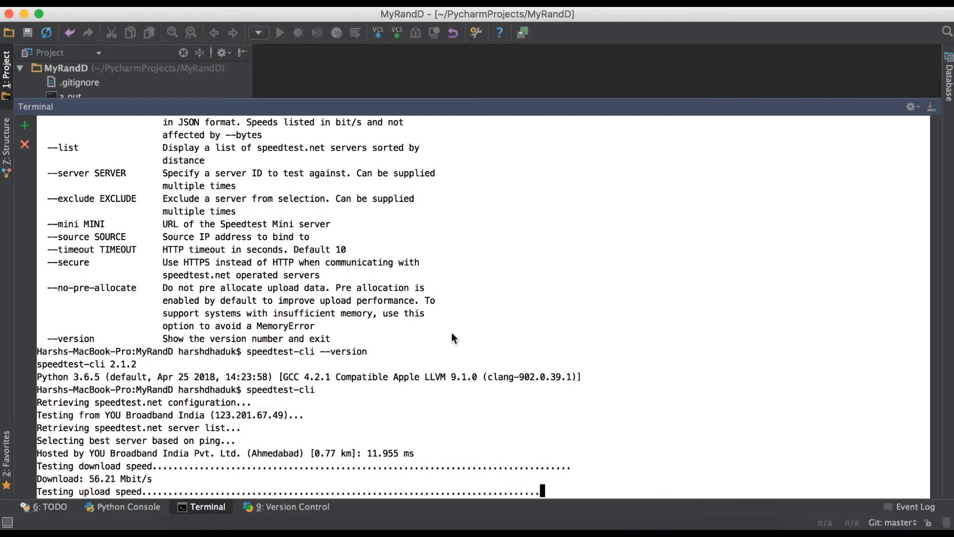
mouse_move(90, 482)
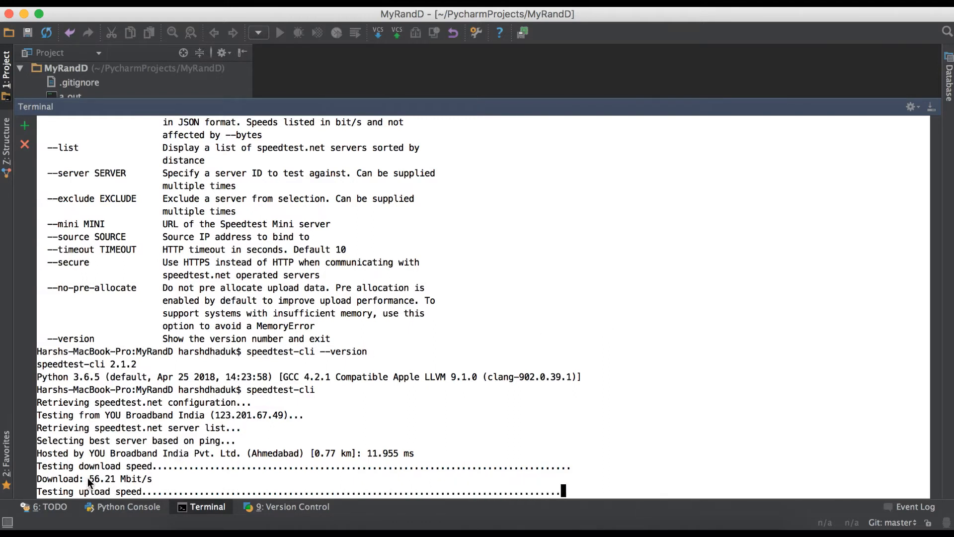
double_click(103, 478)
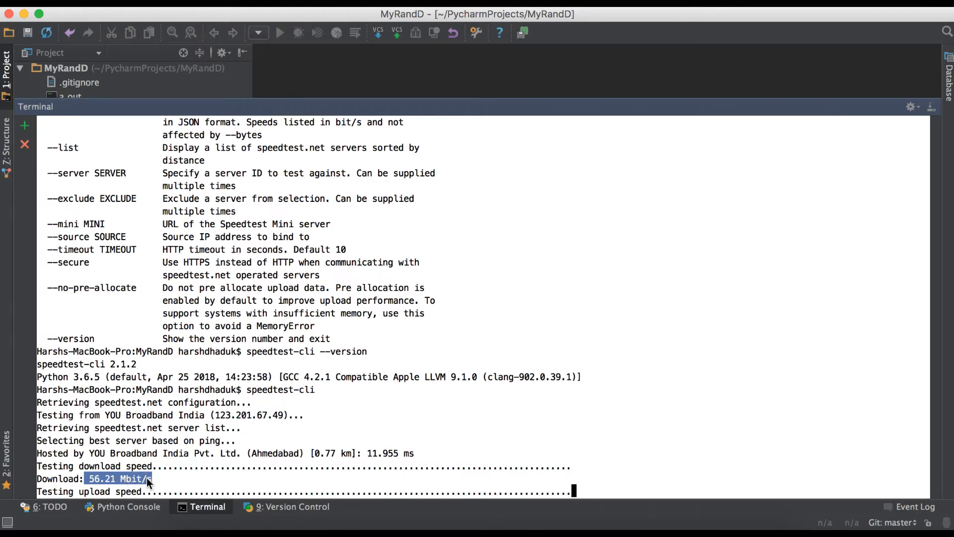
scroll(down, 3)
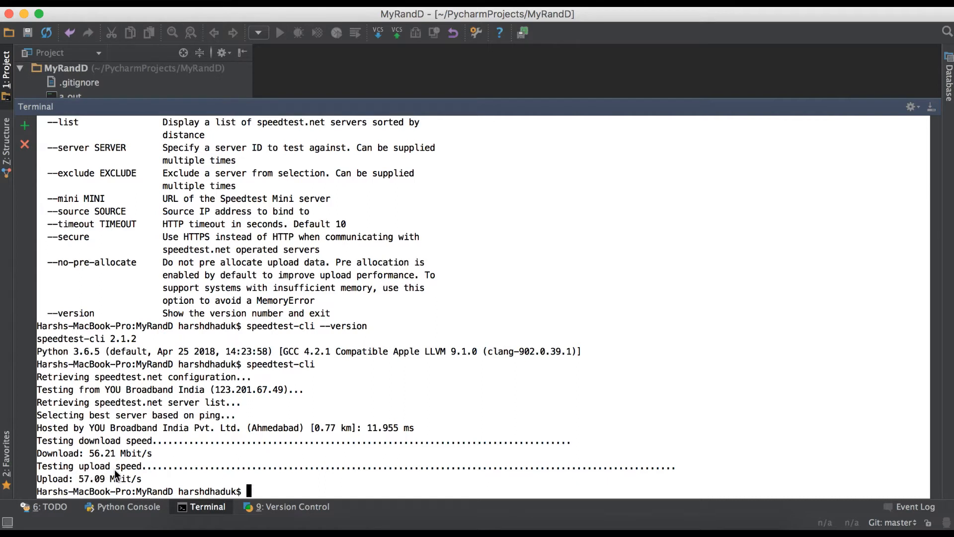
double_click(89, 478)
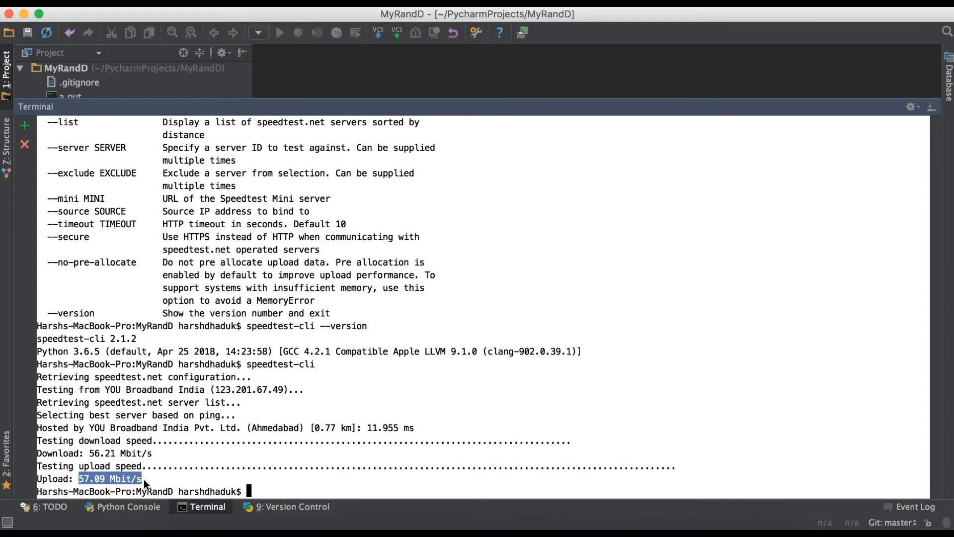
click(235, 448)
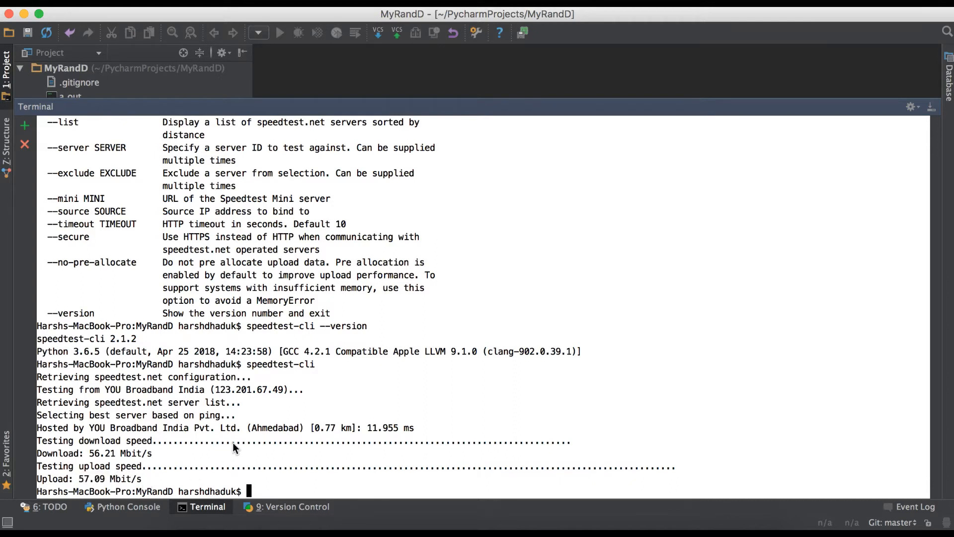
mouse_move(306, 415)
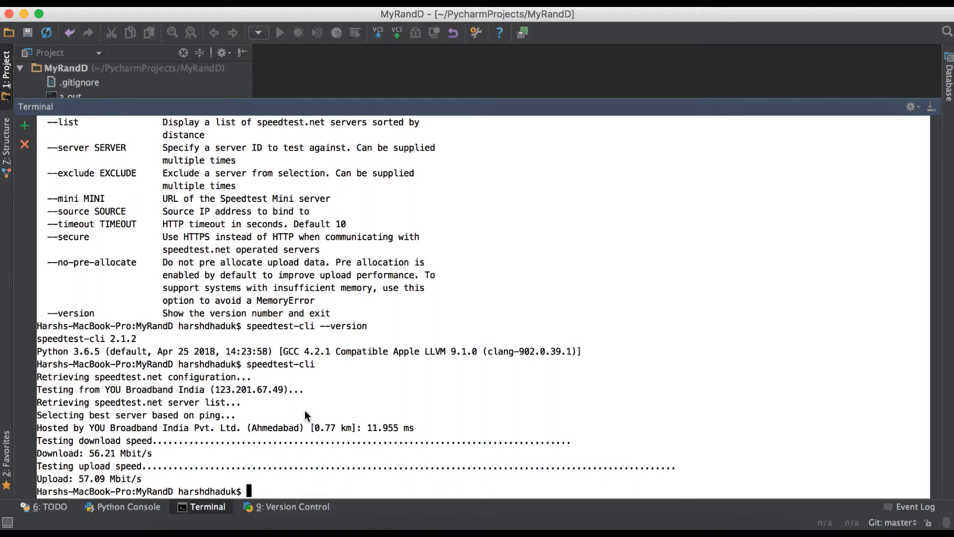
Run 'speedtest-cli --bytes' and highlight the 6.92 Mbyte/s download and 5.79 Mbyte/s upload values.
text(speedtest-cli --)
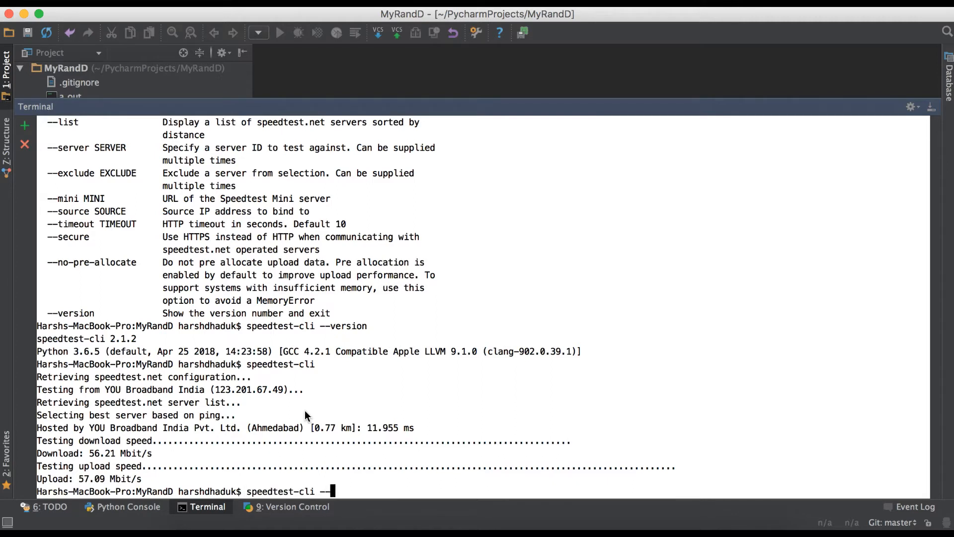
text(by)
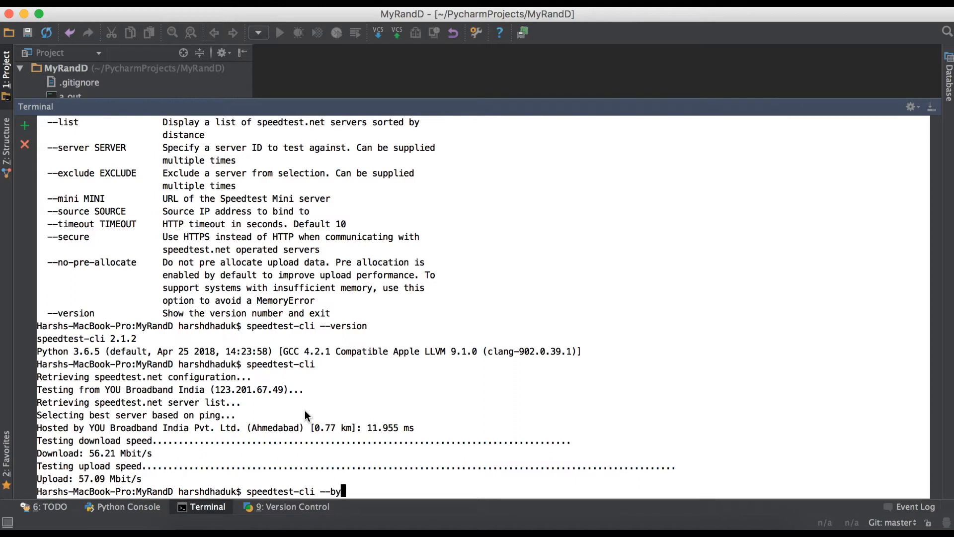
text(tes)
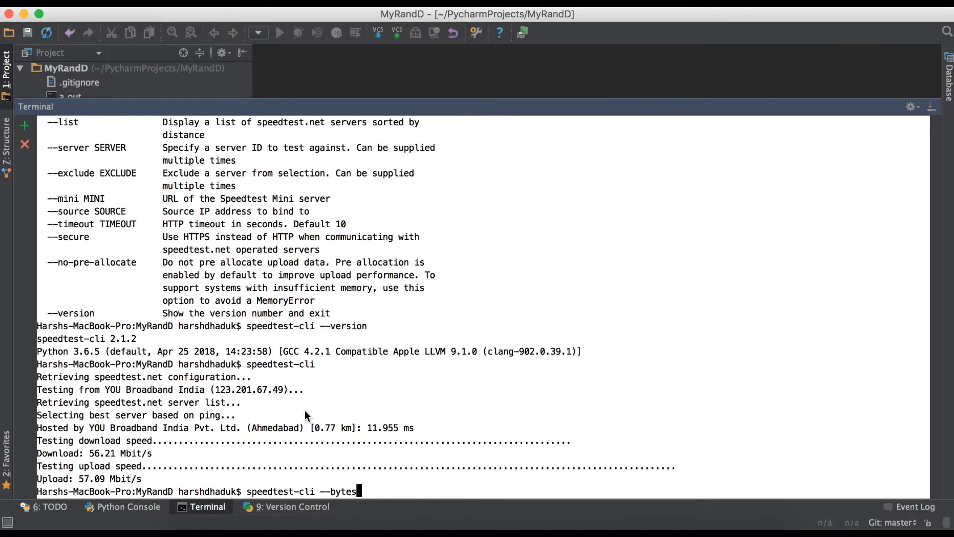
mouse_move(268, 474)
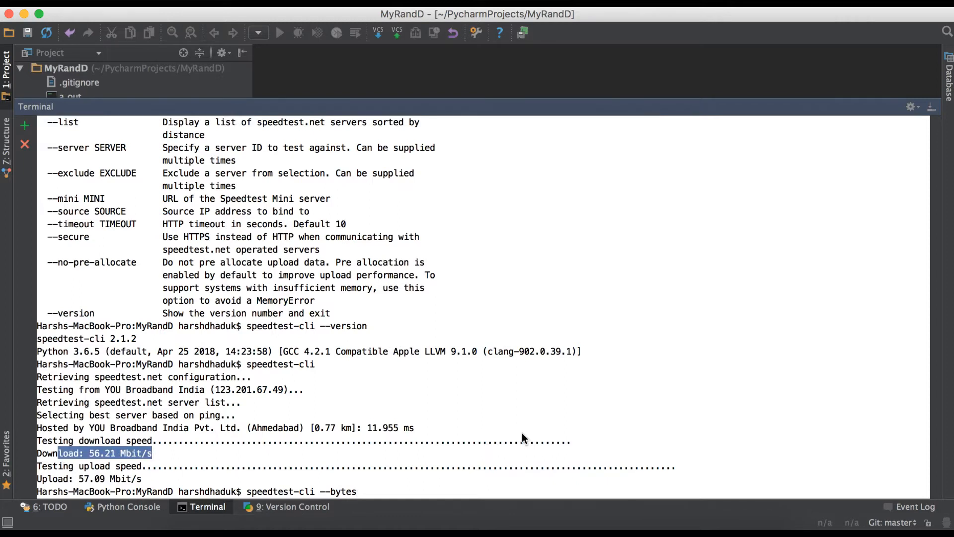
scroll(down, 3)
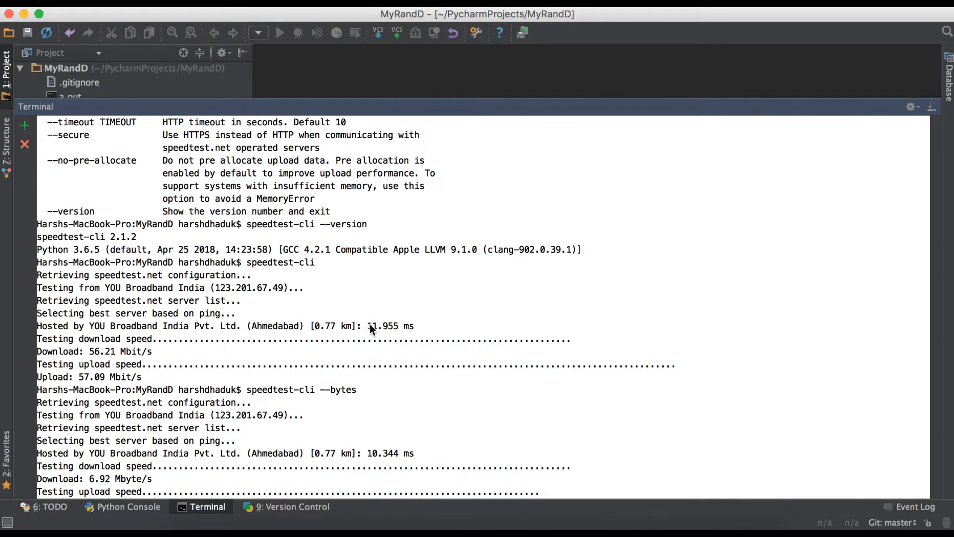
double_click(380, 325)
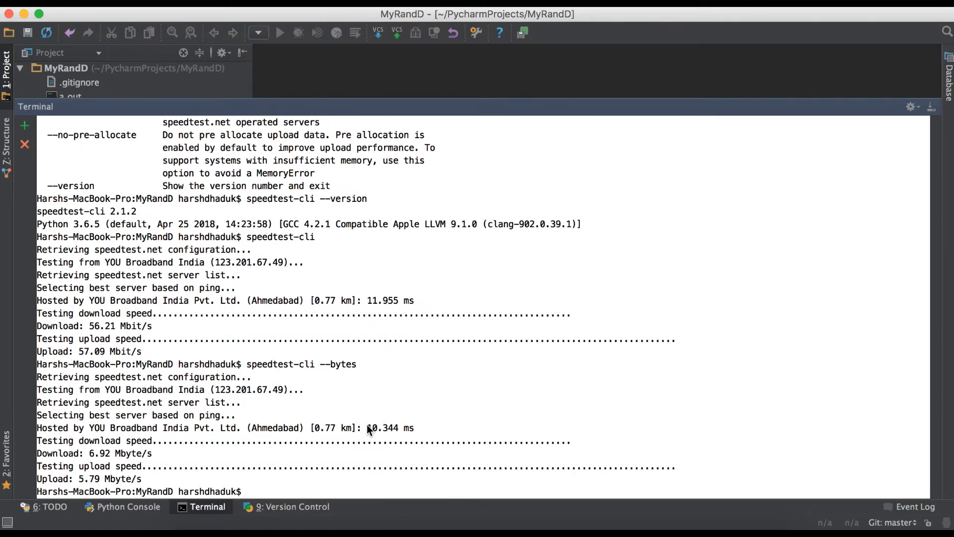
double_click(377, 428)
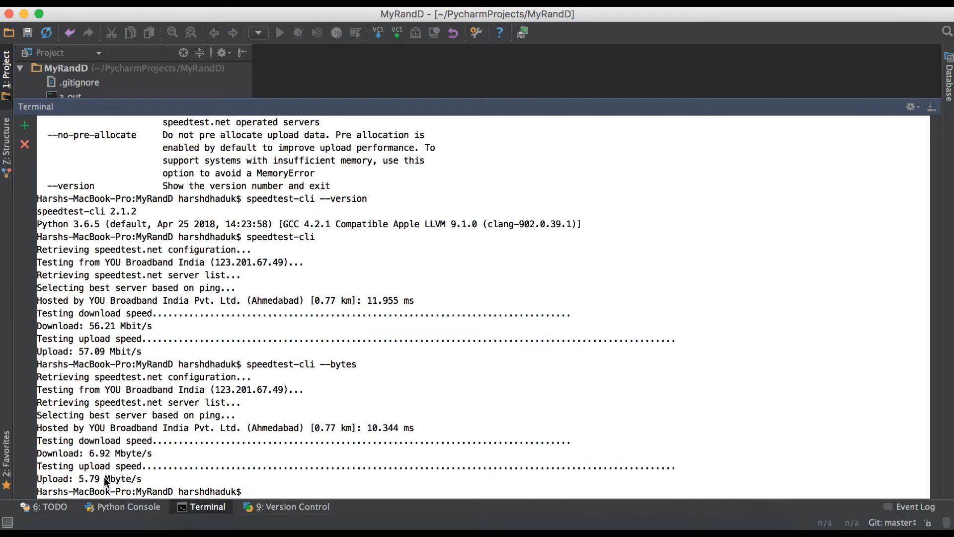
double_click(109, 478)
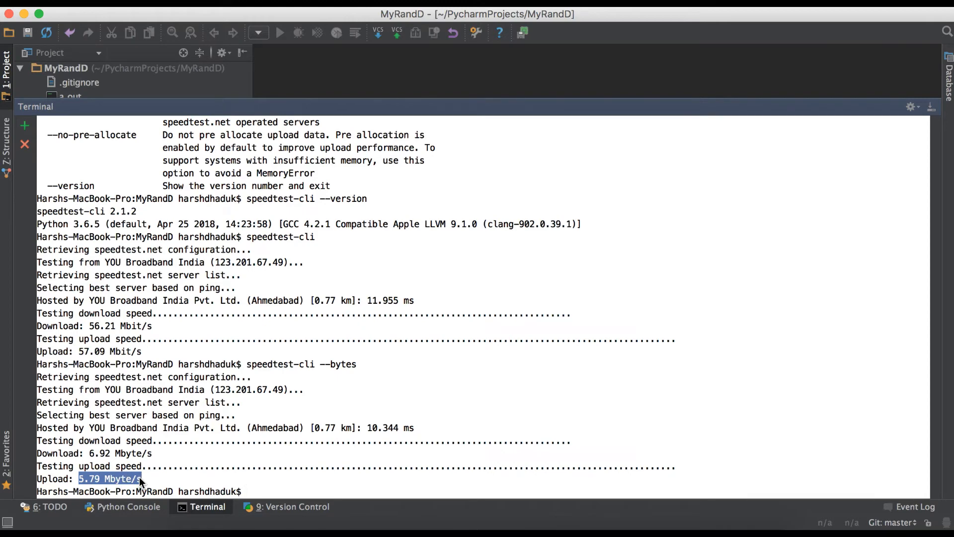
double_click(130, 326)
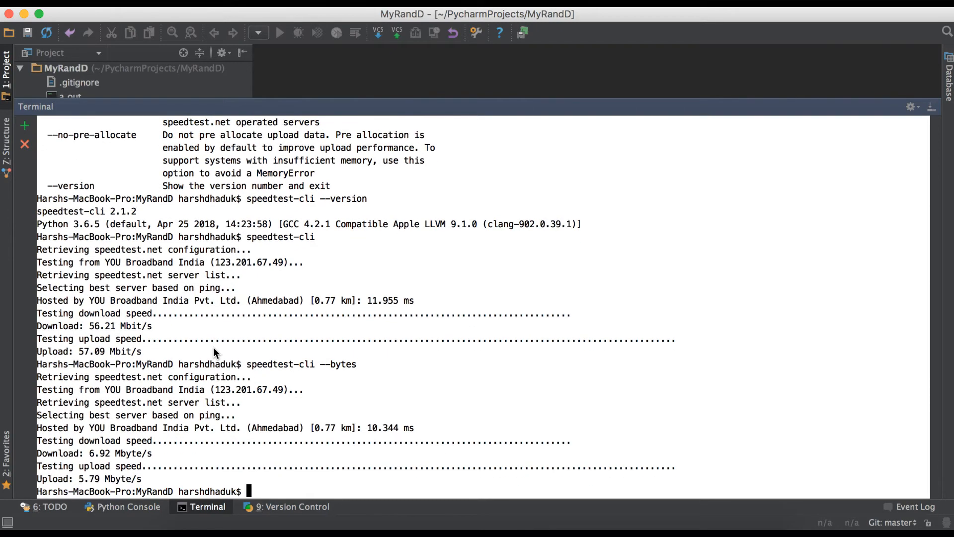
Run 'speedtest-cli --json', fixing a mistyped letter, then scroll back up through the output.
text(speedtest-cli --b)
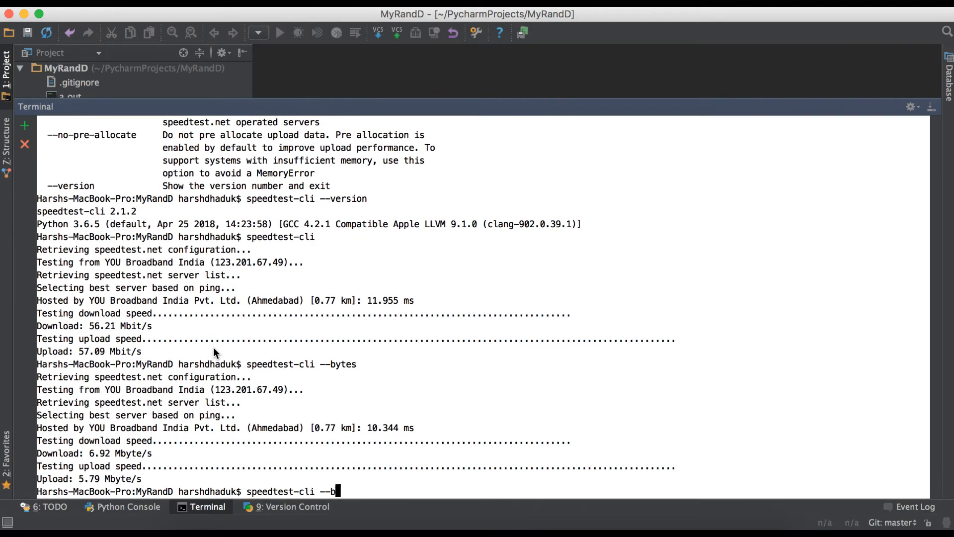
key(Backspace)
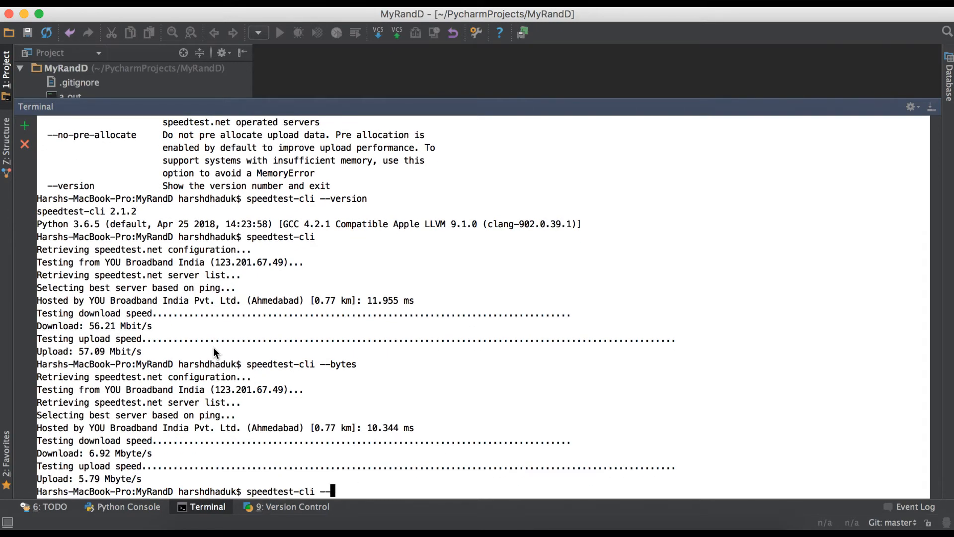
text(json)
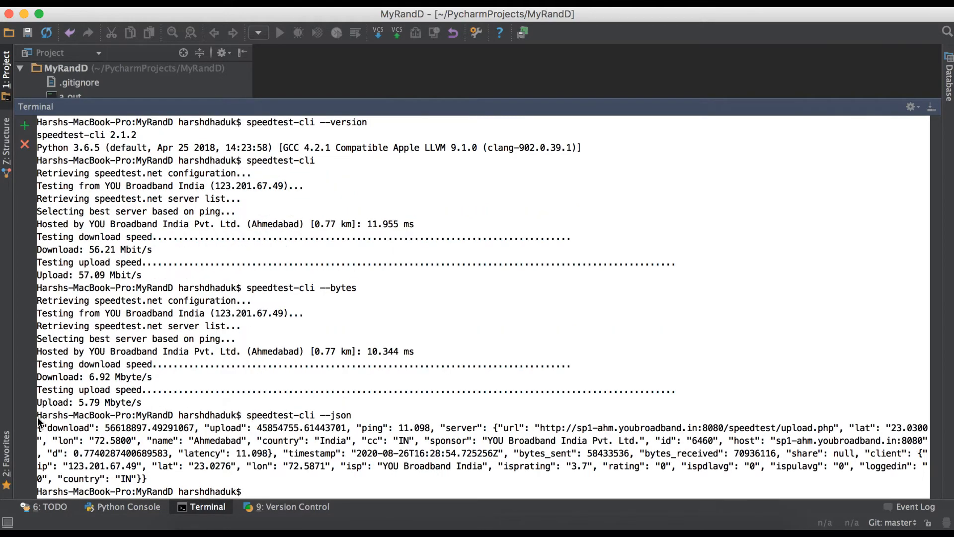
mouse_move(309, 444)
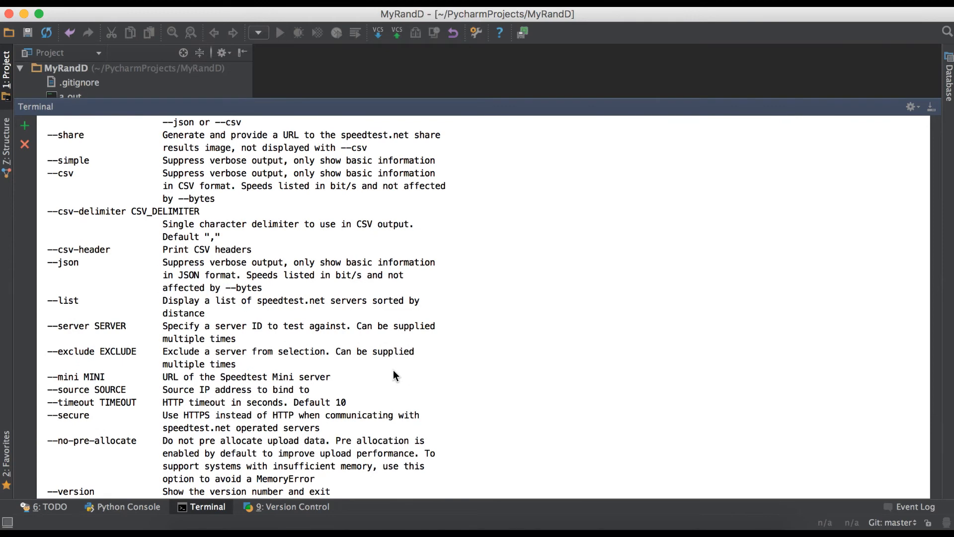
scroll(up, 3)
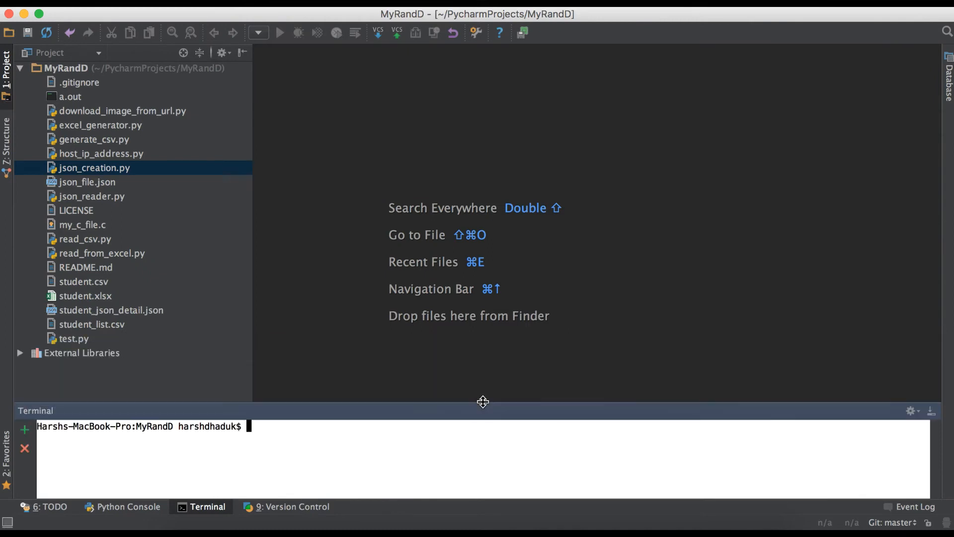
Create a new Python file named test_internet_connection in the MyRandD project.
click(67, 68)
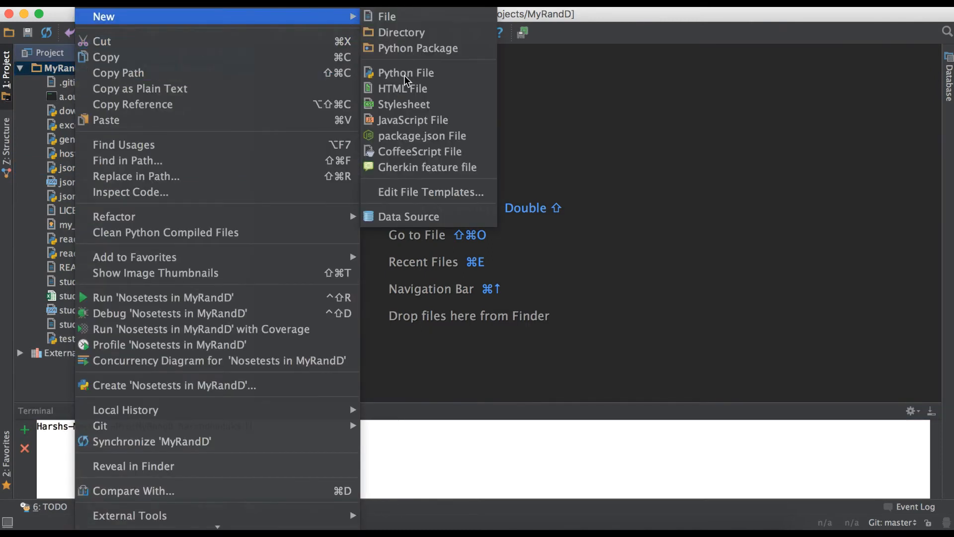
click(407, 72)
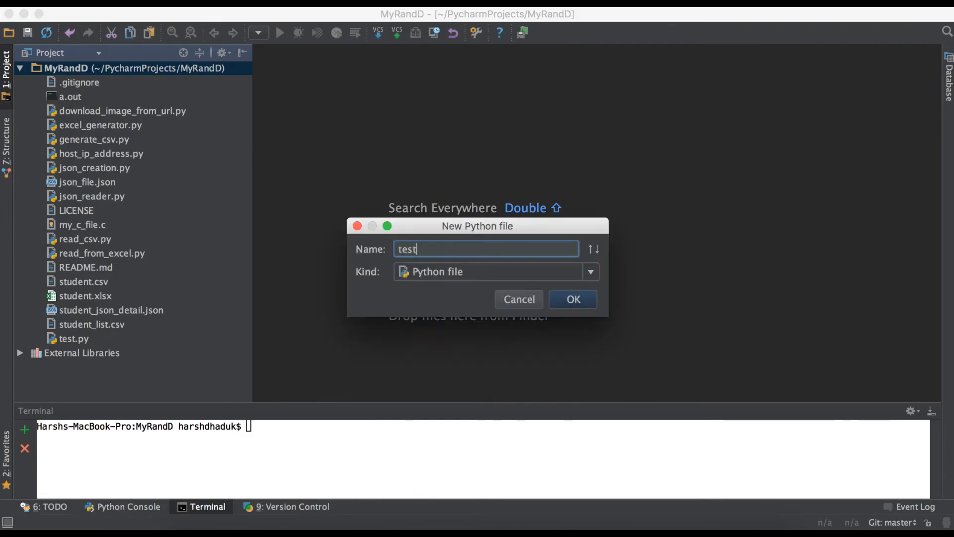
text(_inet)
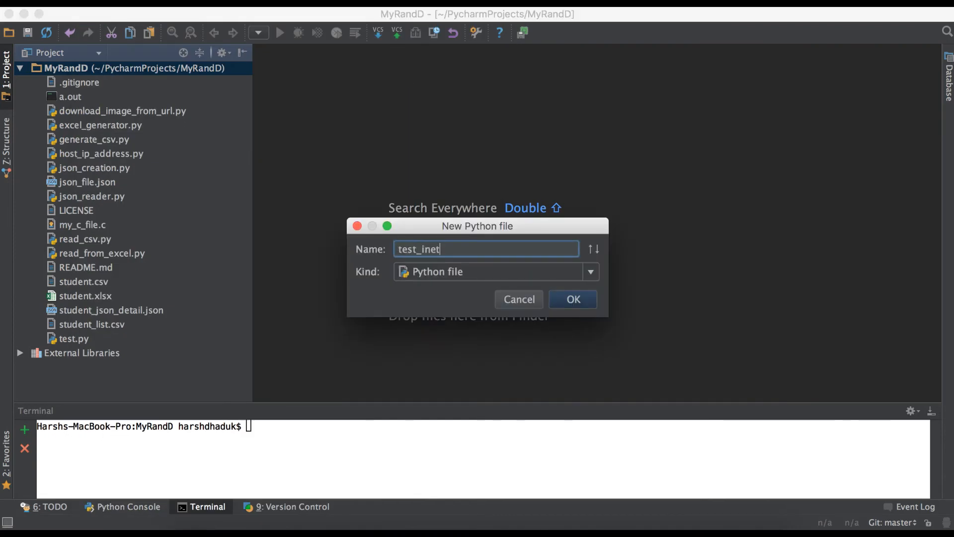
text(rent)
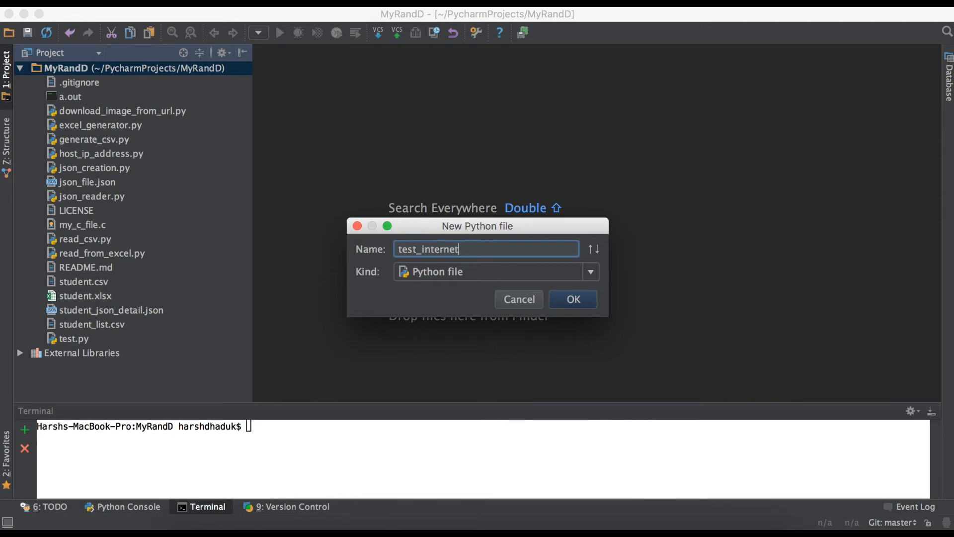
text(_conn)
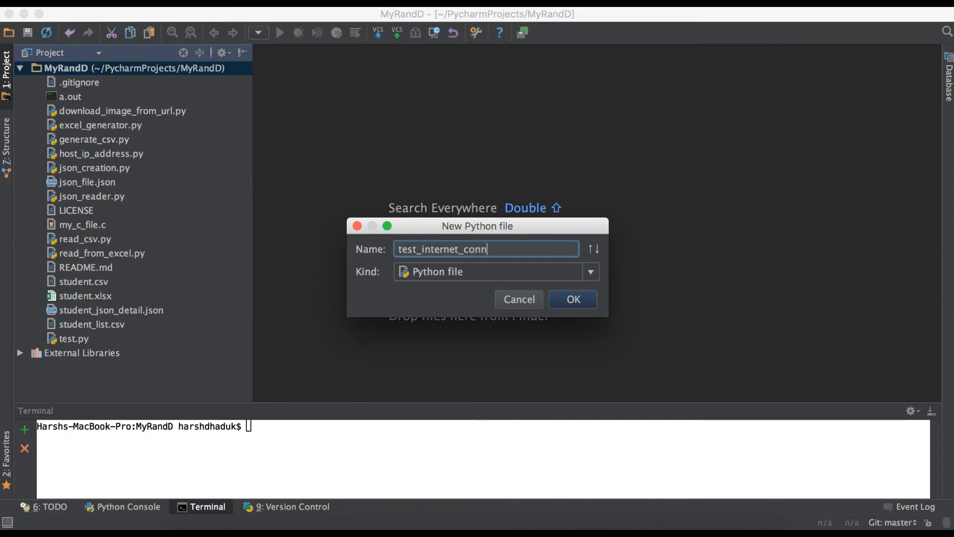
click(571, 299)
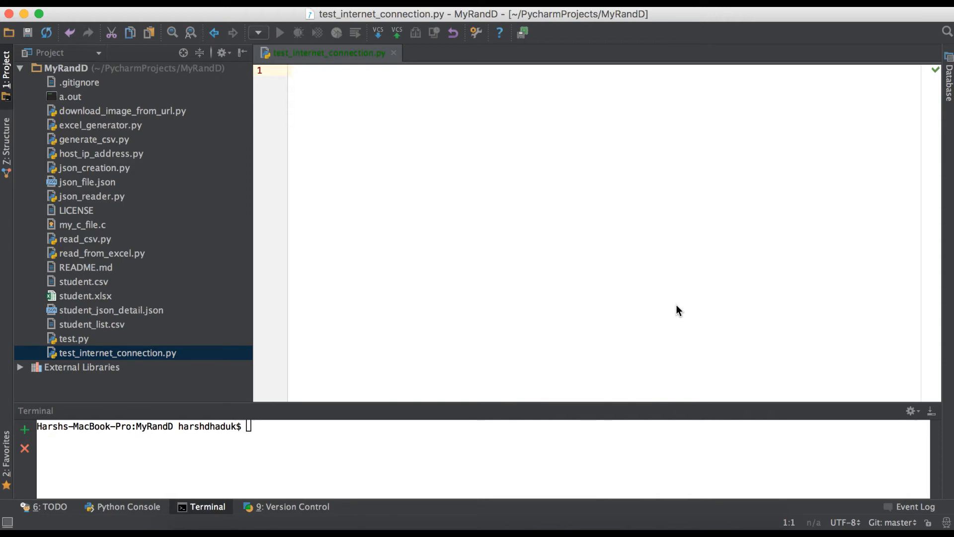
Import speedtest and add test_obj = speedtest.Speedtest() on line 3.
text(import)
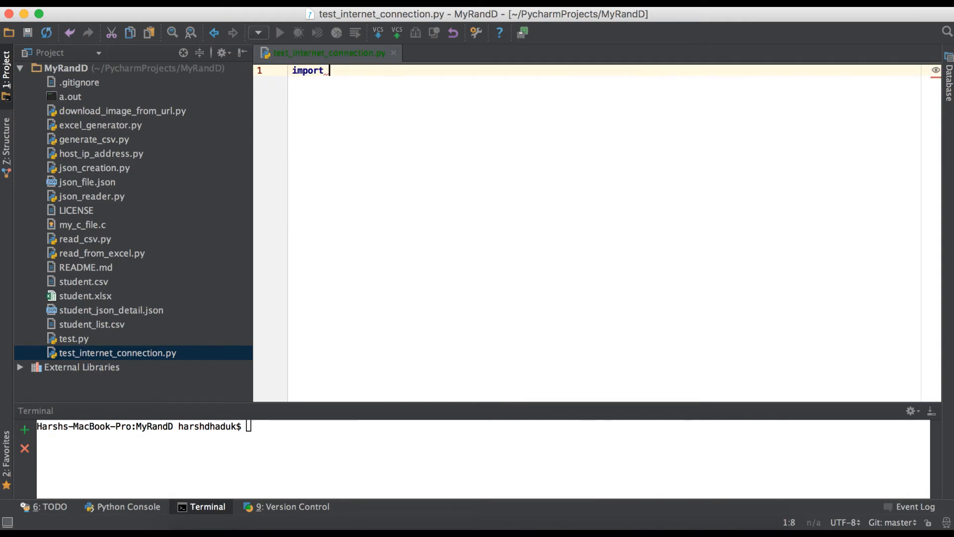
text(speedtest)
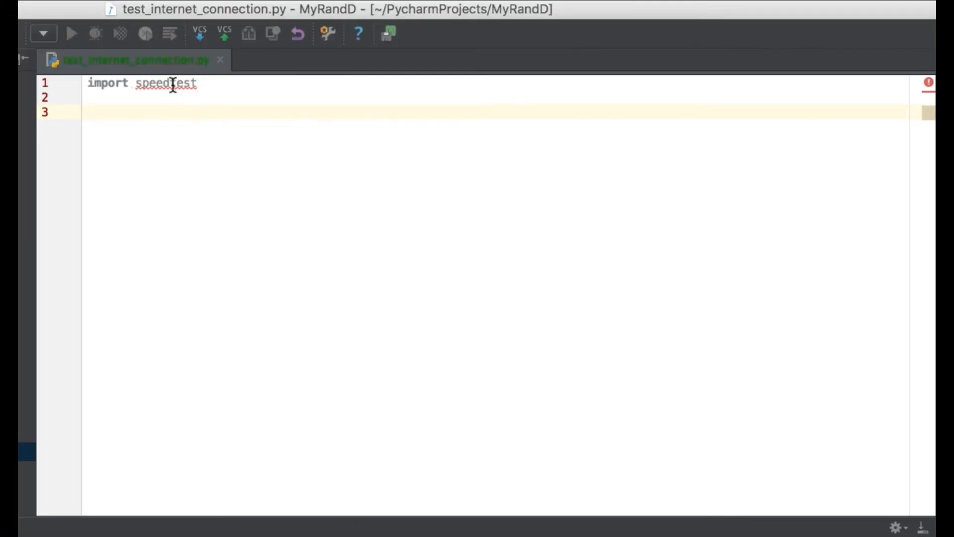
mouse_move(371, 278)
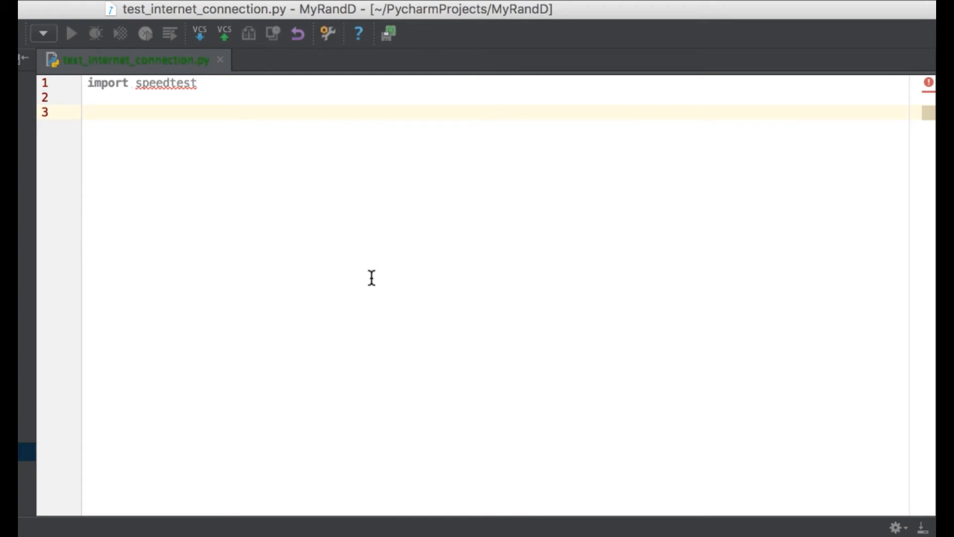
click(89, 112)
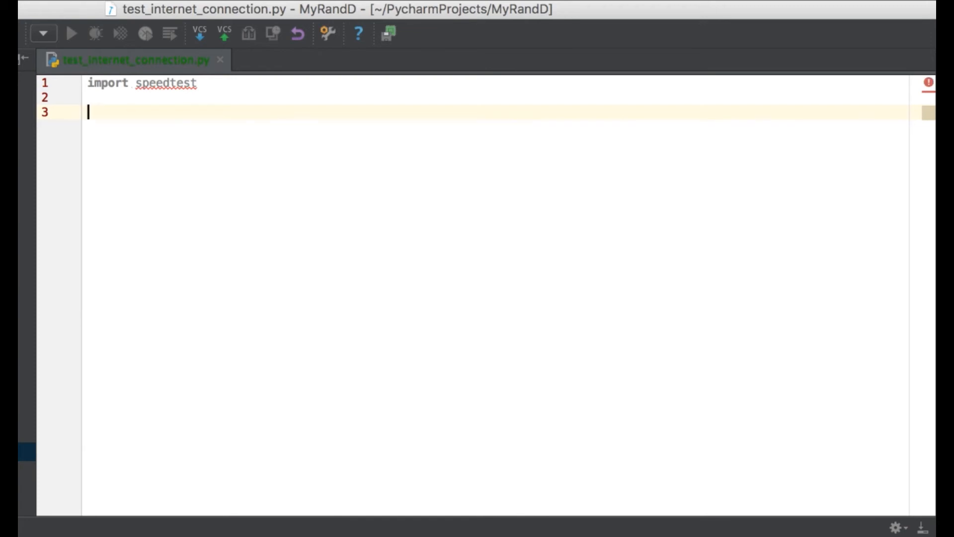
text(test_obj =)
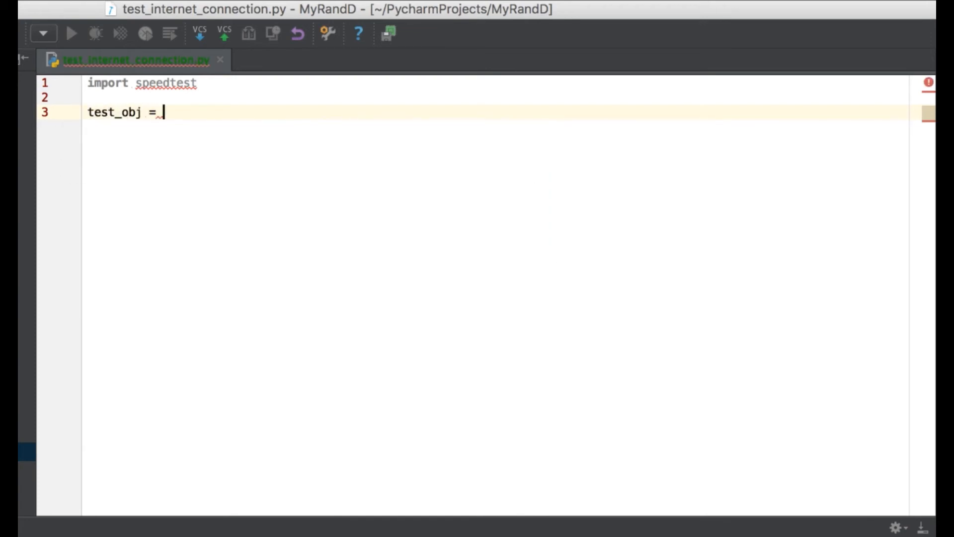
text(speedtest.s)
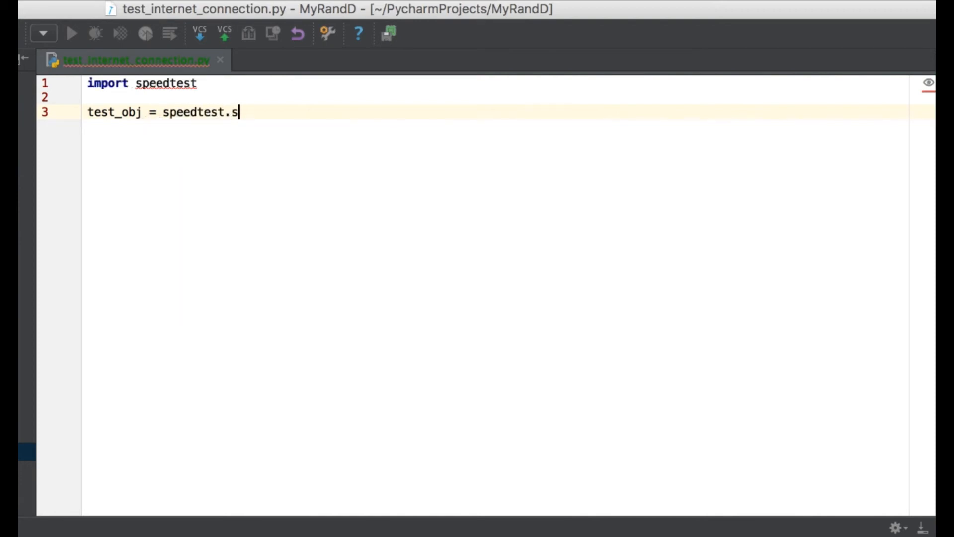
text(Speed)
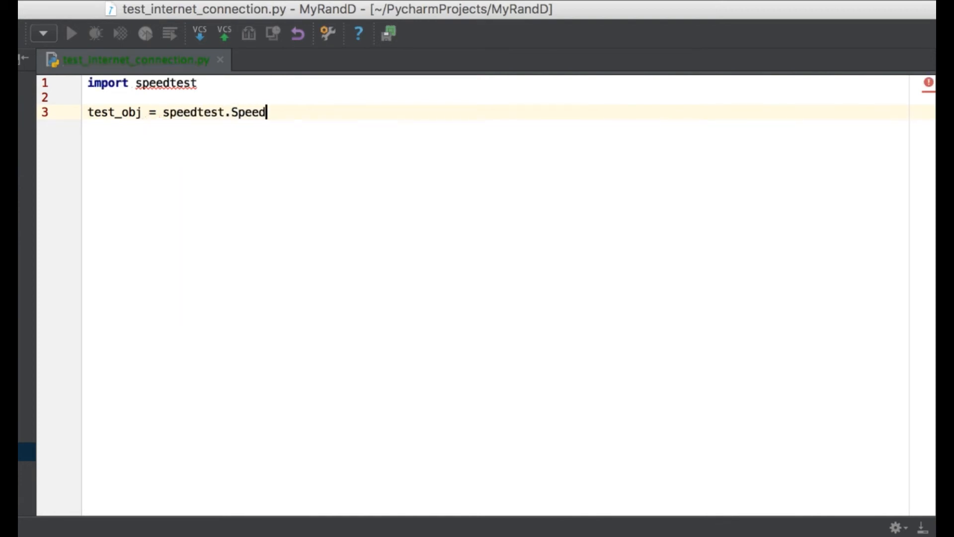
text(test())
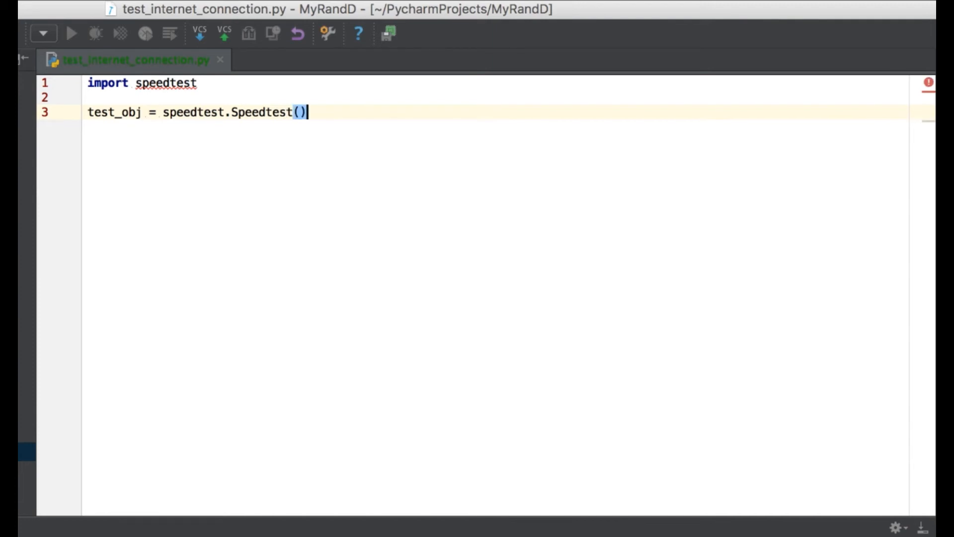
Add print("Downloading speed ", test_obj.download()) on line 5.
text(print("D)
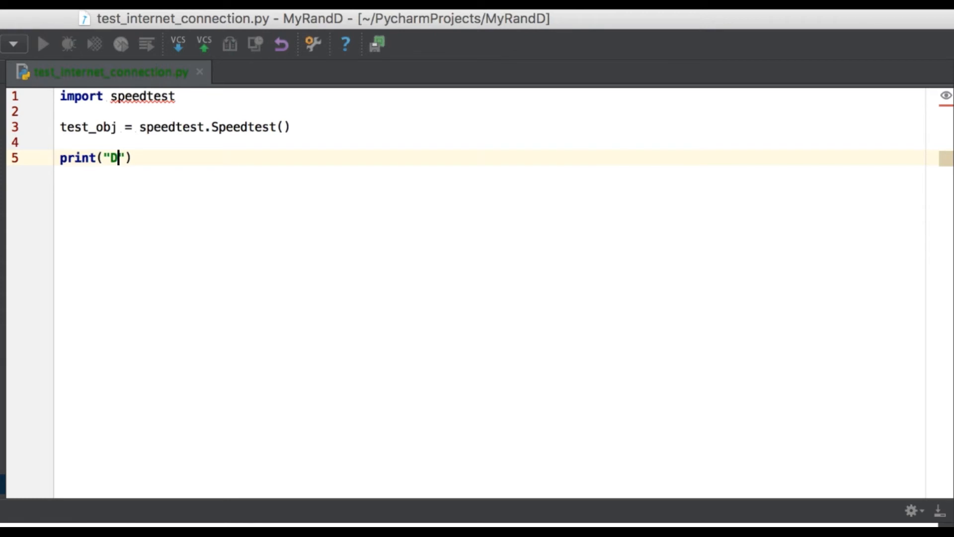
text(ownloading)
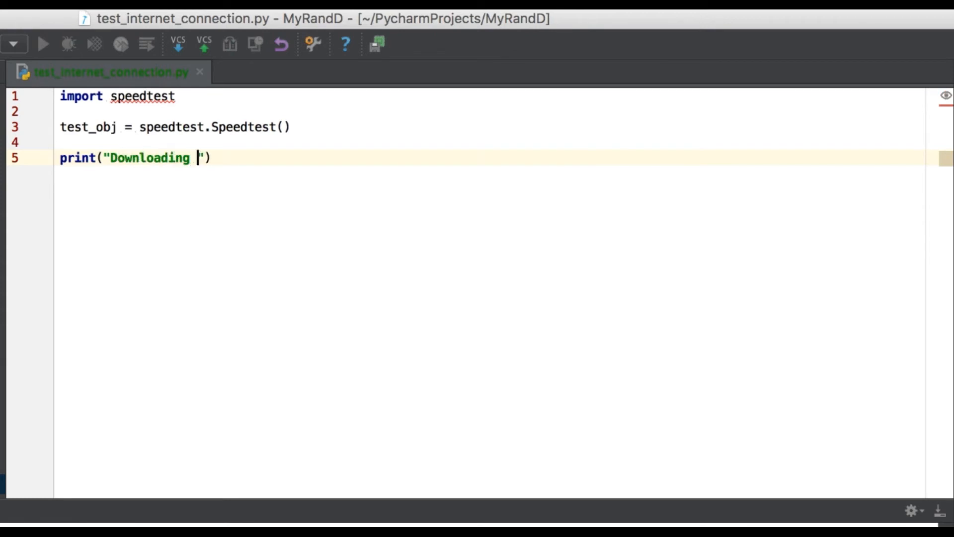
text(speed)
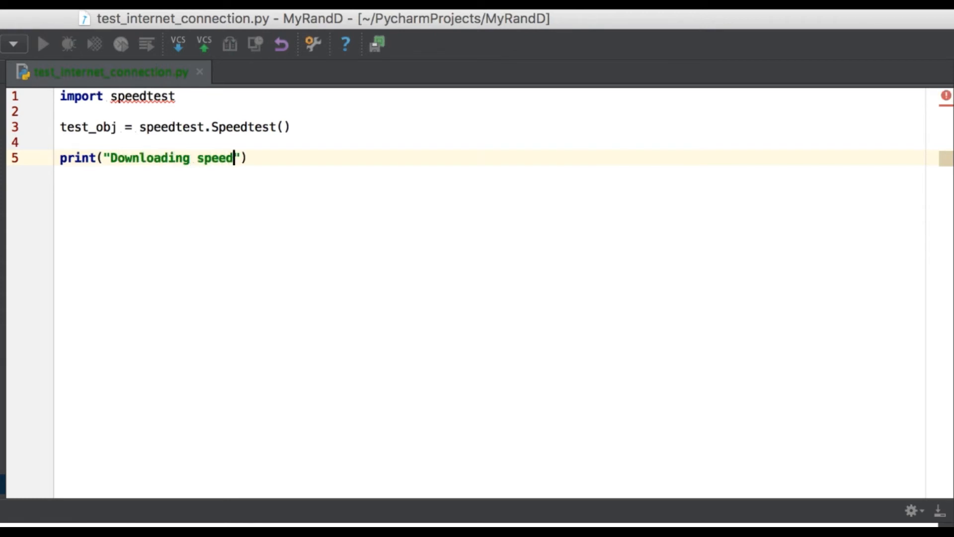
text(",)
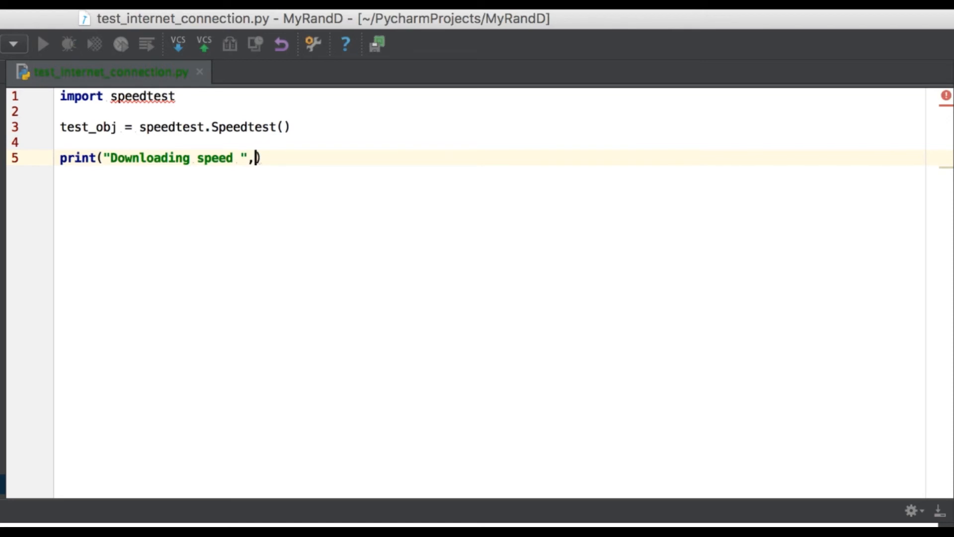
text(test_obj.)
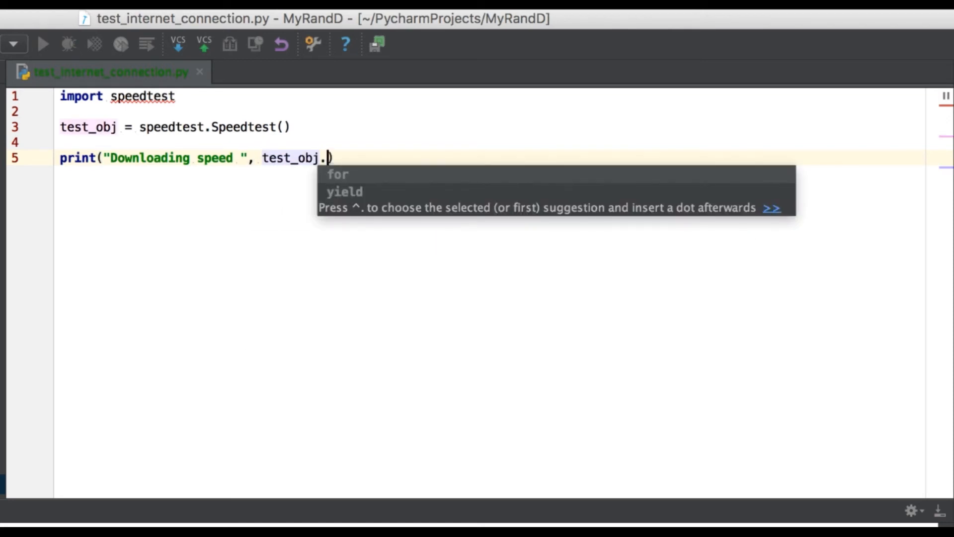
text(download())
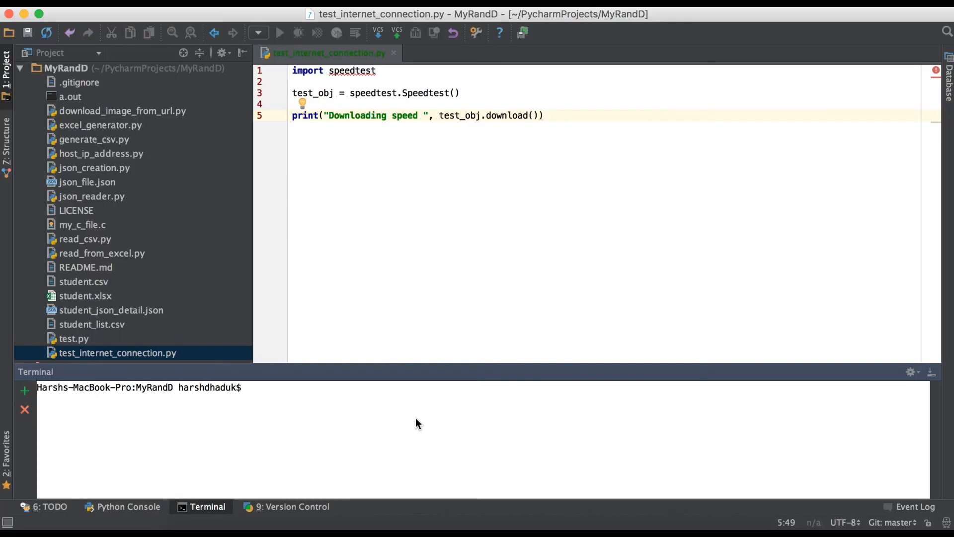
Run 'python3 test_internet_connection.py' and highlight the printed download speed 56953155.780243084.
text(p)
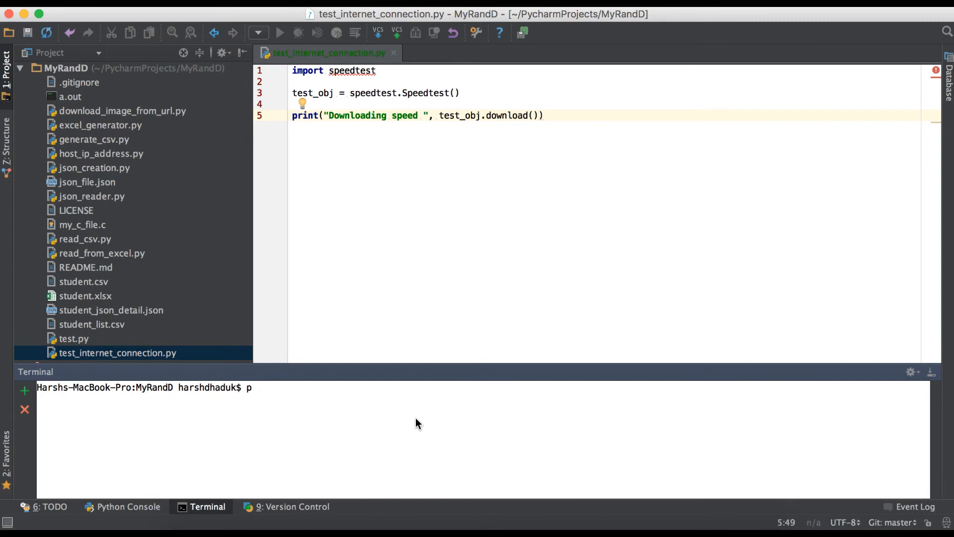
text(ython)
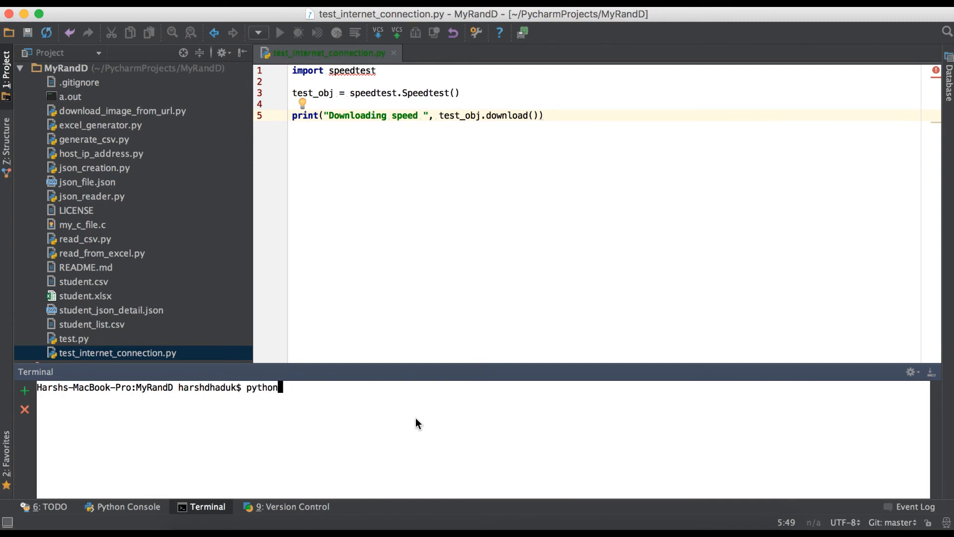
text(3 test_internet_connection.py)
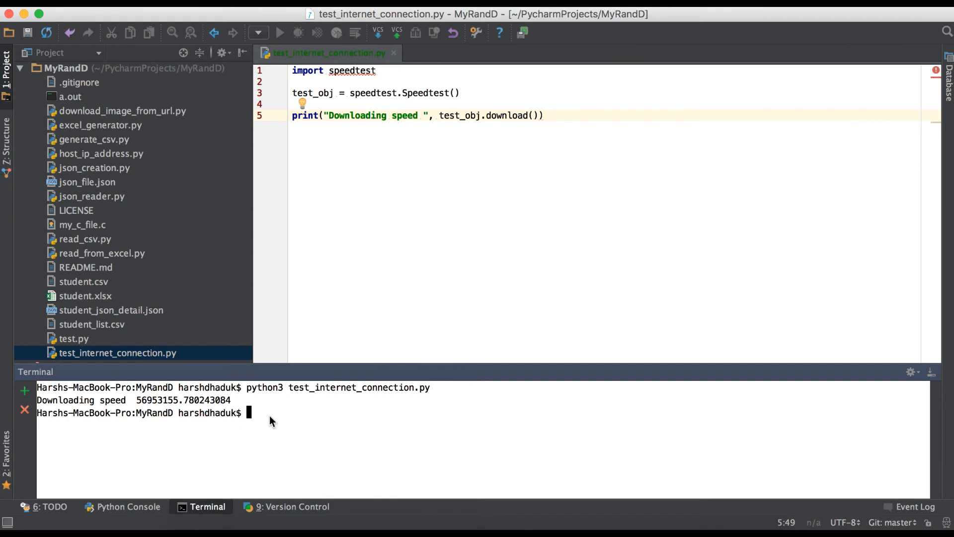
double_click(179, 399)
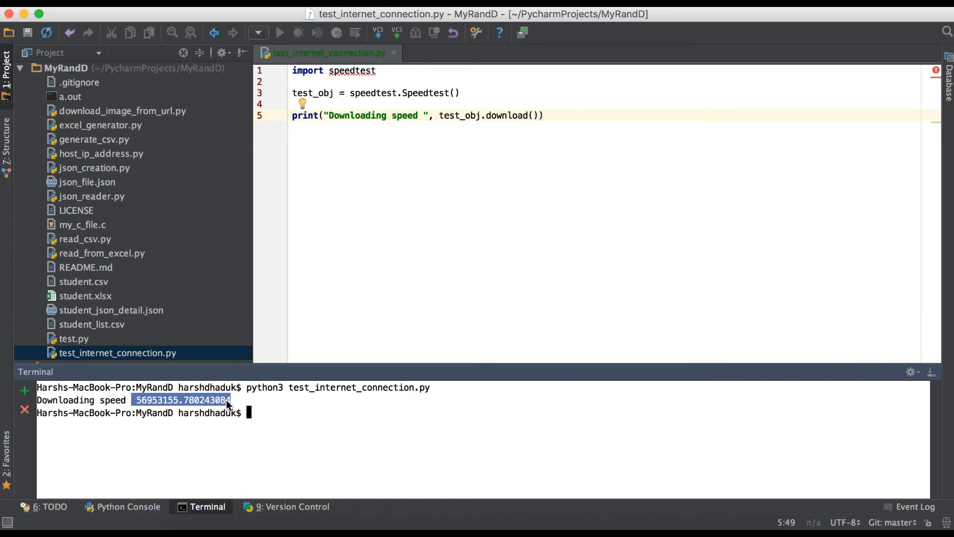
mouse_move(528, 179)
text(up)
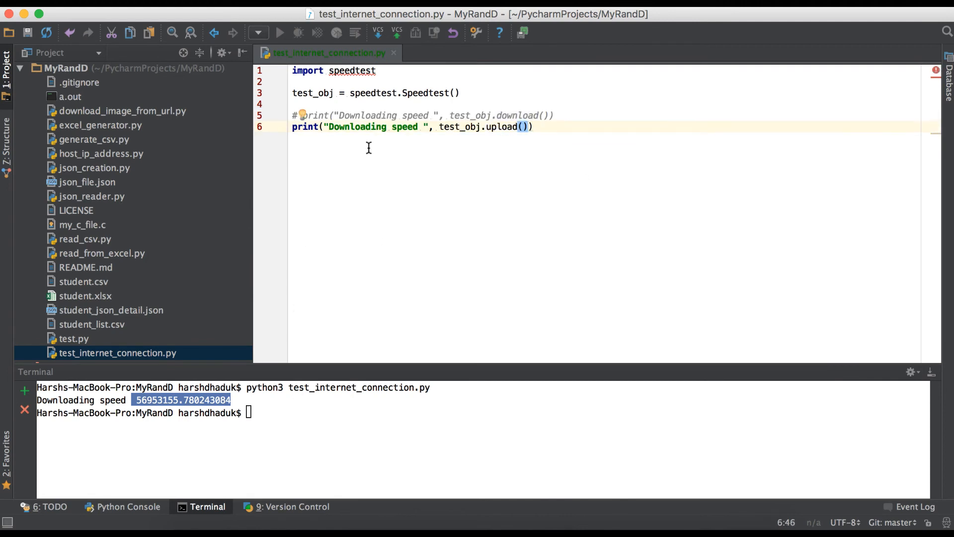
Switch the script to print upload speed, rerun it, and highlight 53543547.17800005.
text(Uplo)
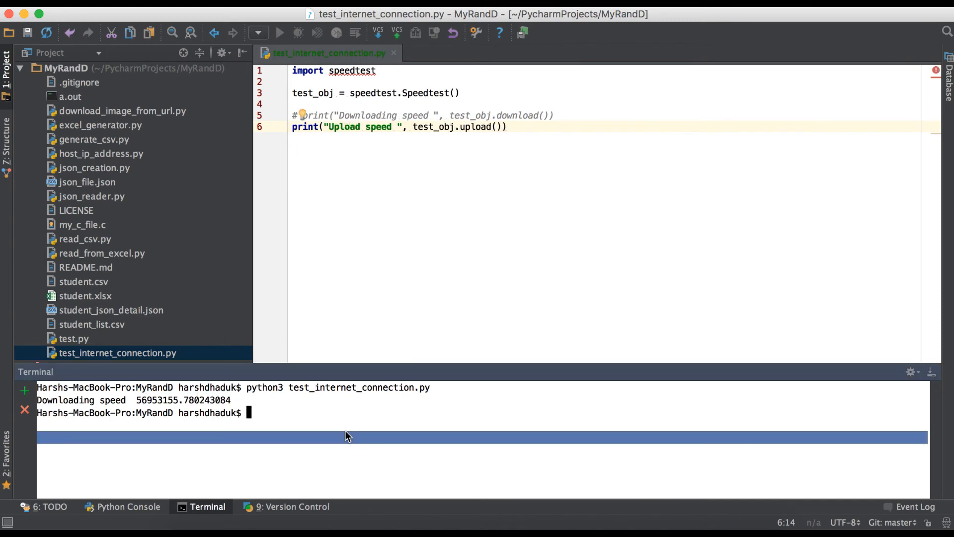
text(python3 test_internet_connection.py)
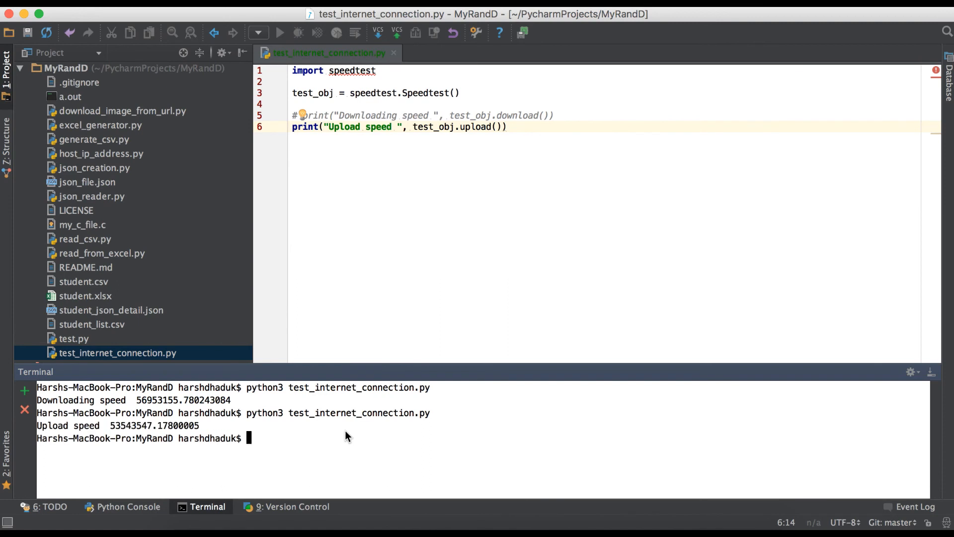
double_click(154, 425)
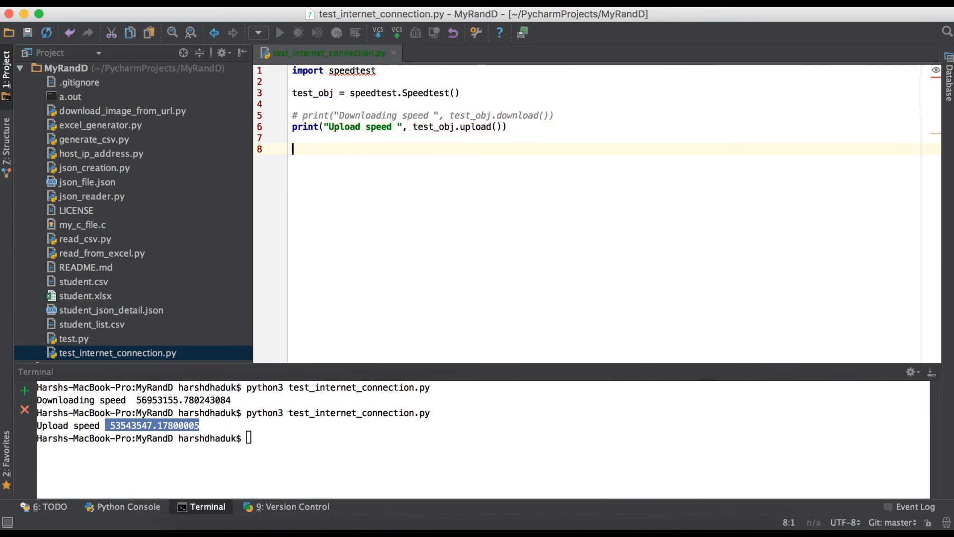
text(r)
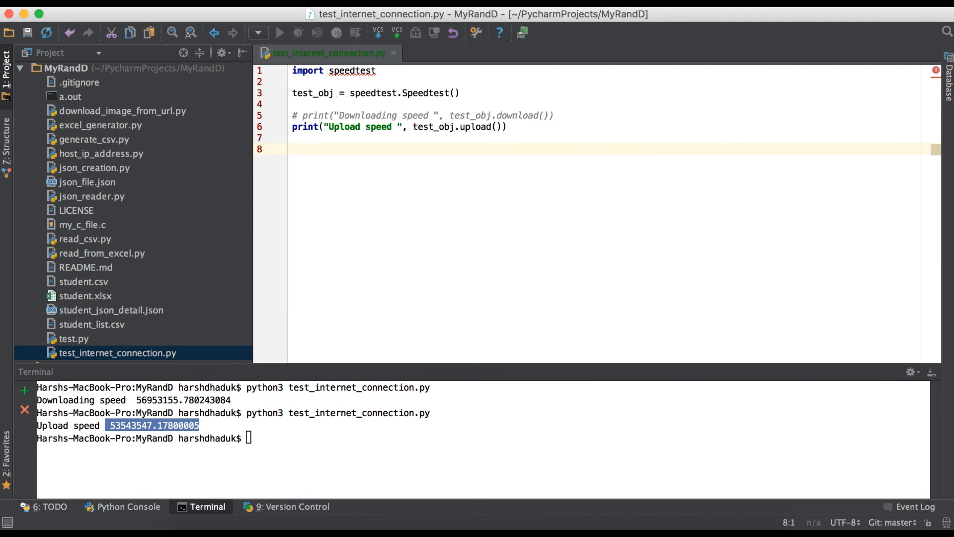
text(response /)
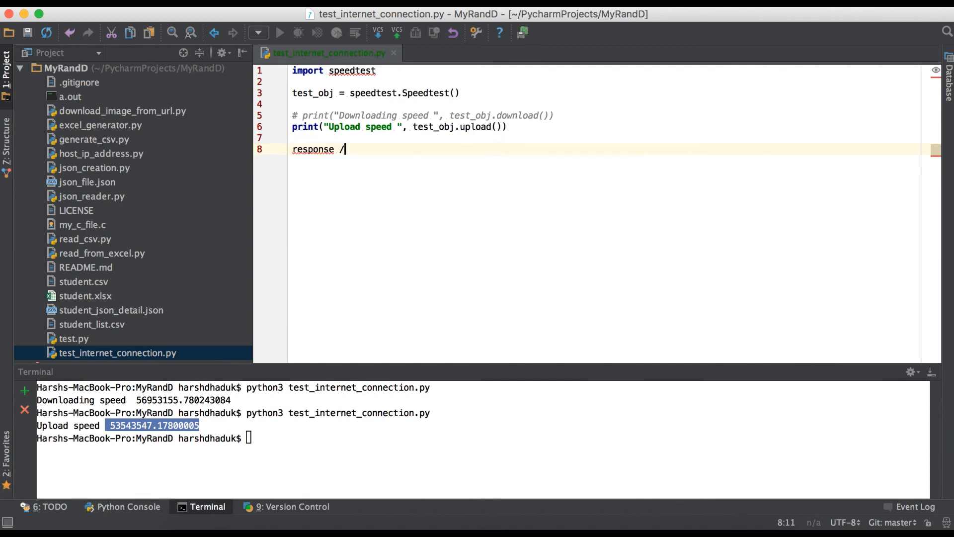
text(1024)
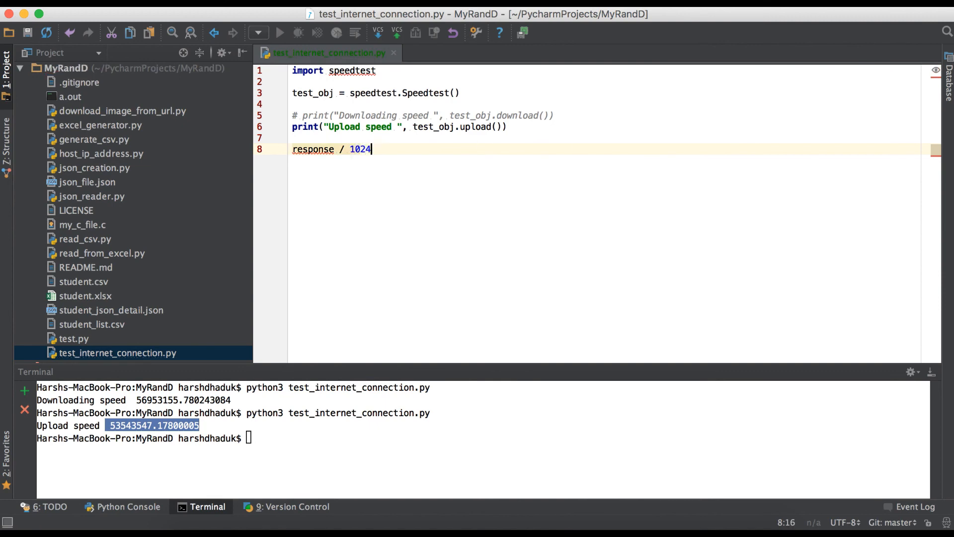
text(= KB)
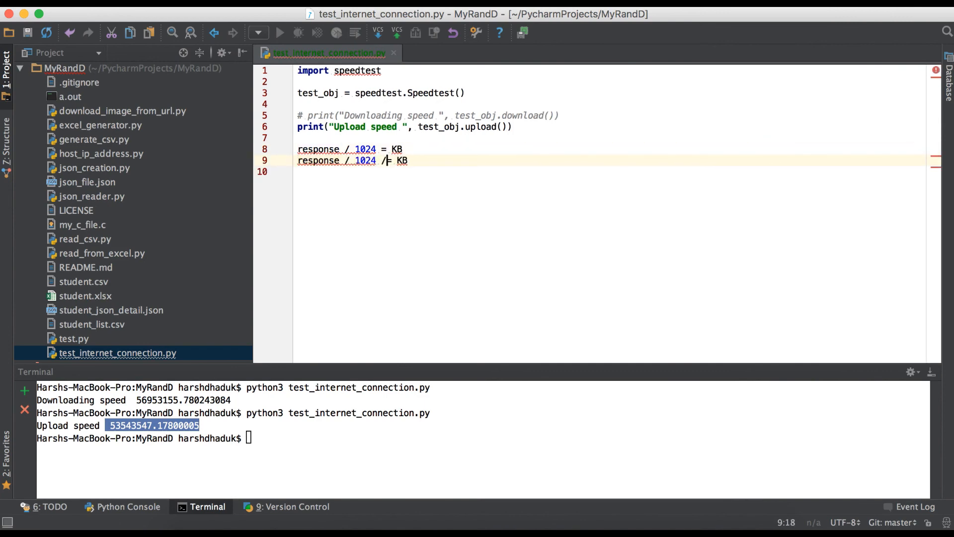
text(1024)
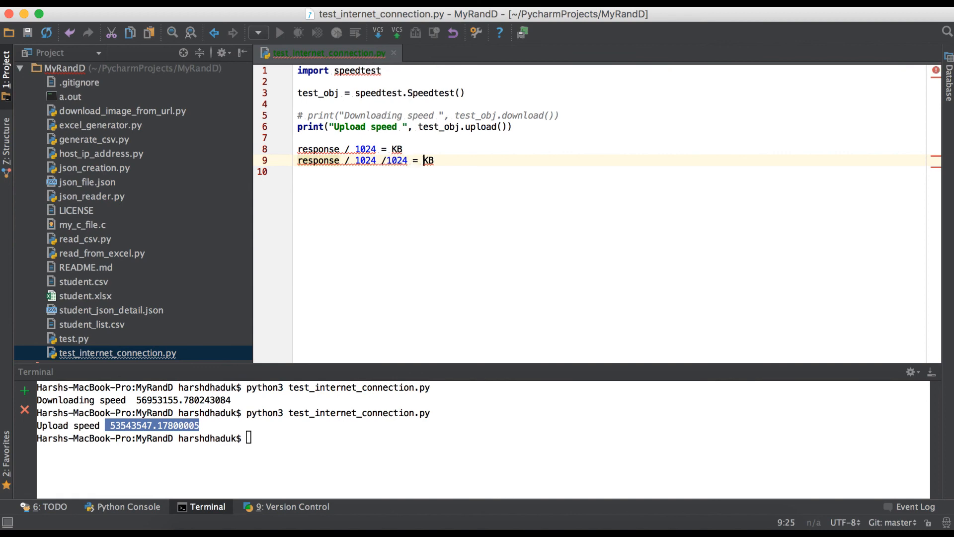
text(M)
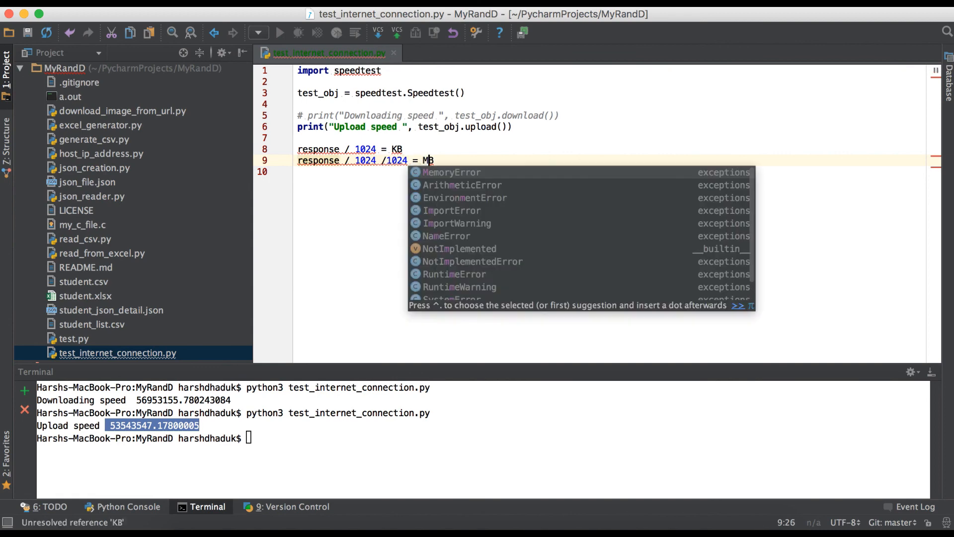
key(Escape)
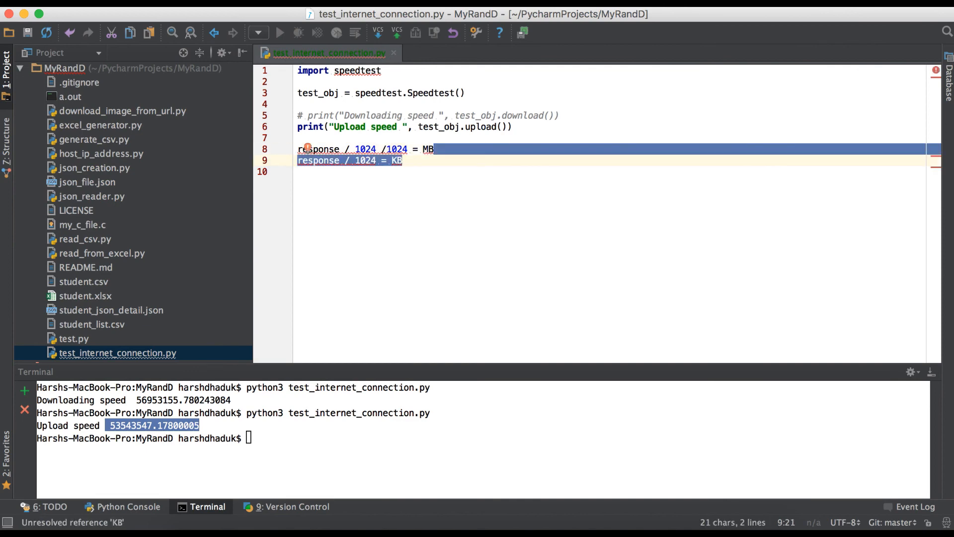
key(delete)
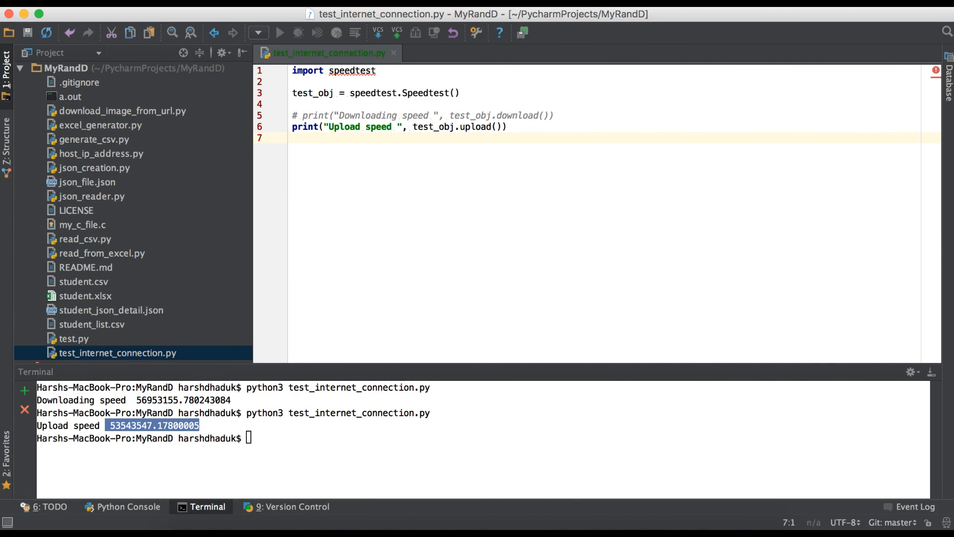
click(292, 138)
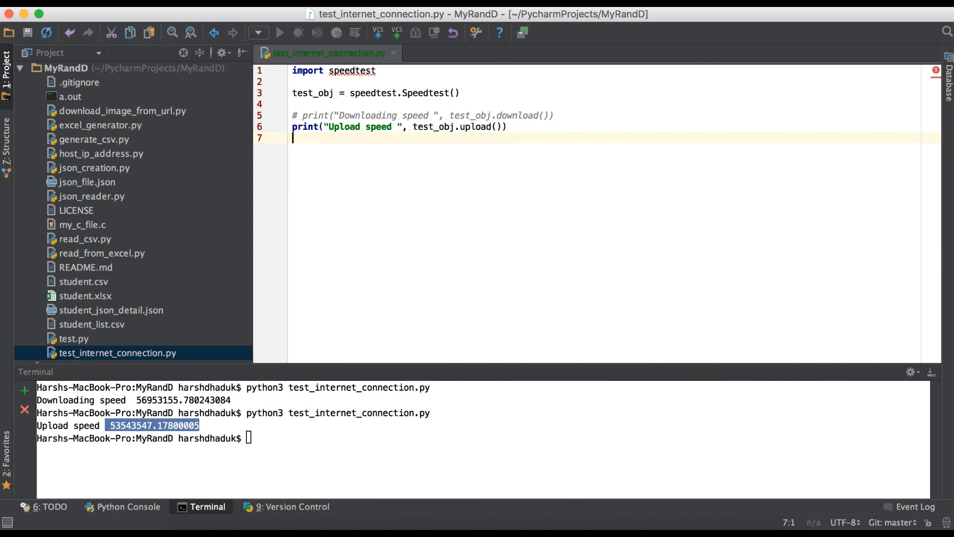